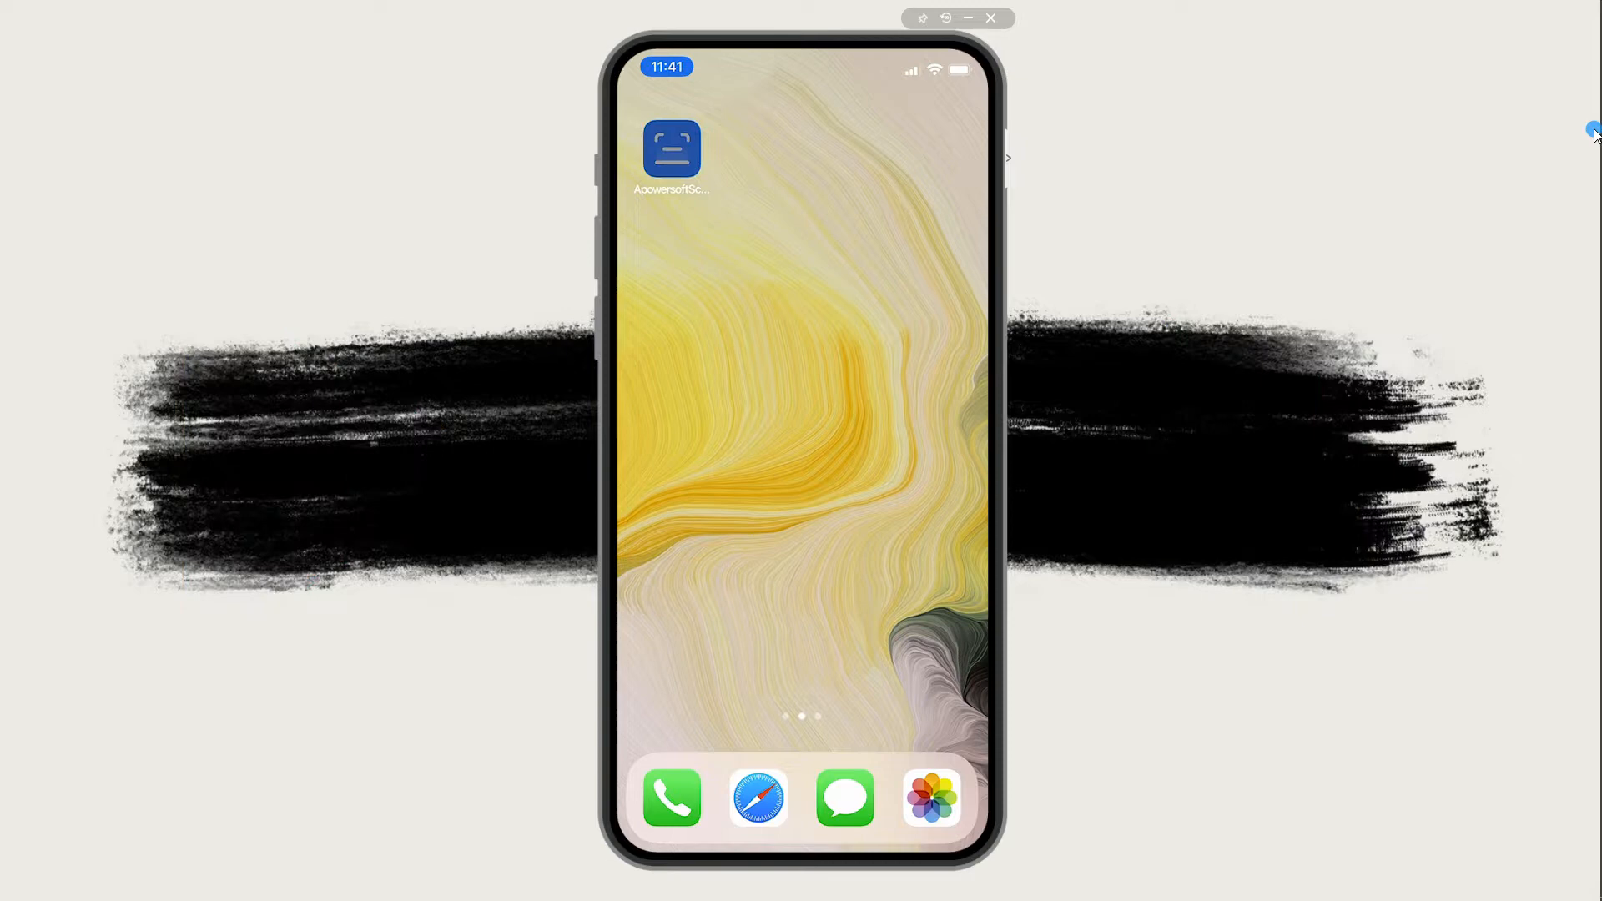
- Capture the friendship poem page beginning "A true friendship does not need" as a new Apowersoft scan
{"action": "left_click", "coordinate": [671, 149]}
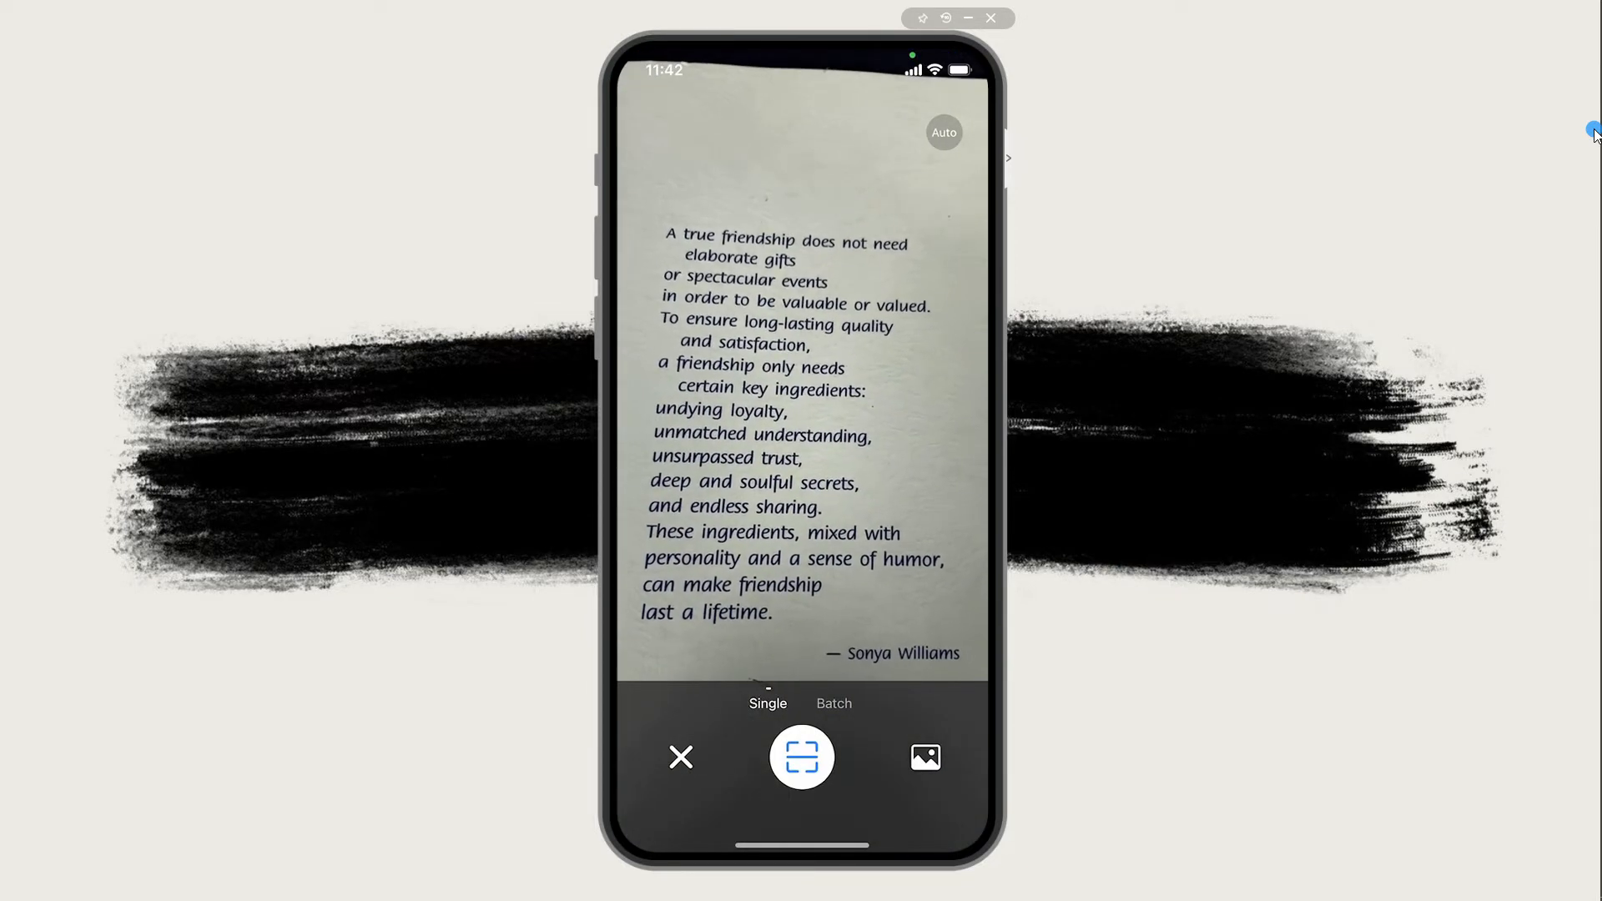
{"action": "left_click", "coordinate": [801, 758]}
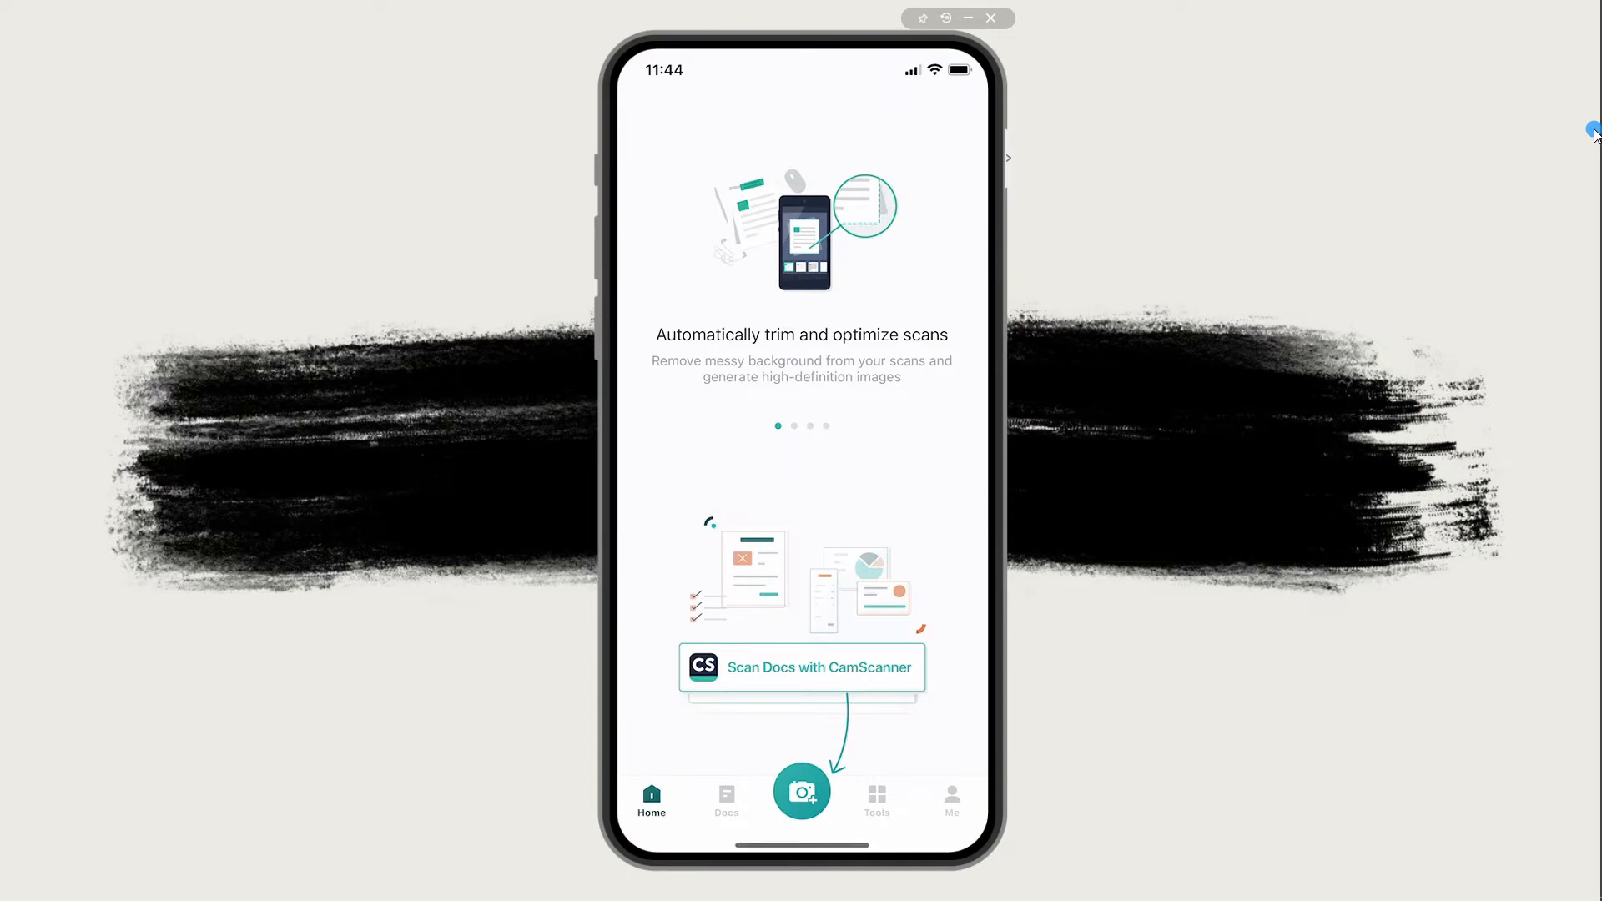
- Allow camera access and capture the "Our Friendship Is a Miracle" page in CamScanner
{"action": "left_click", "coordinate": [802, 791]}
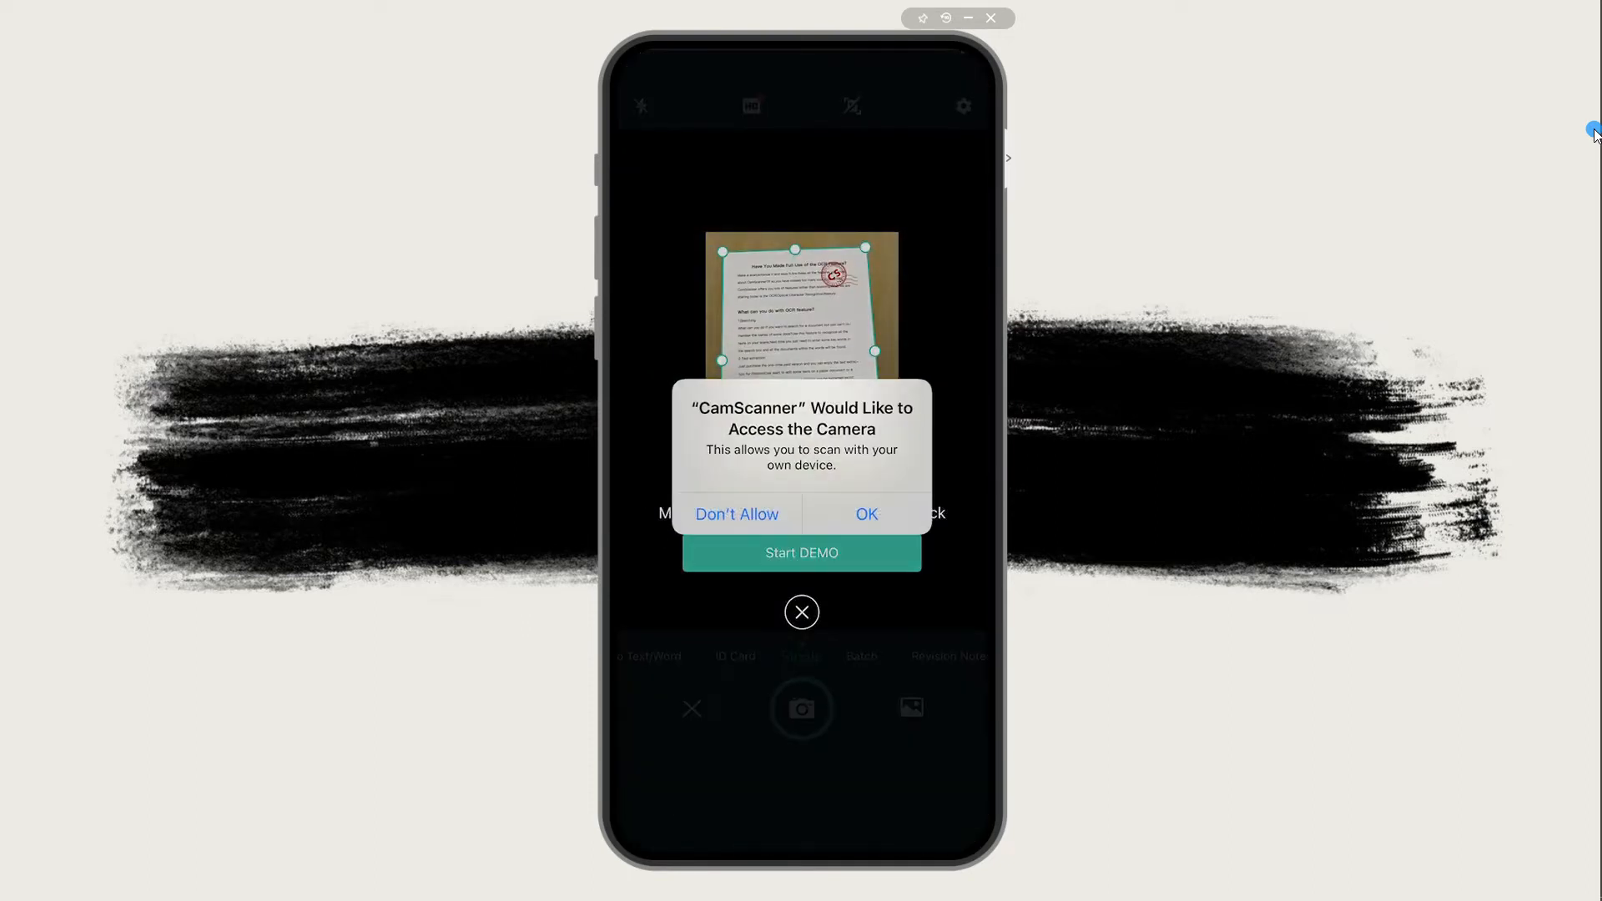
{"action": "left_click", "coordinate": [866, 514]}
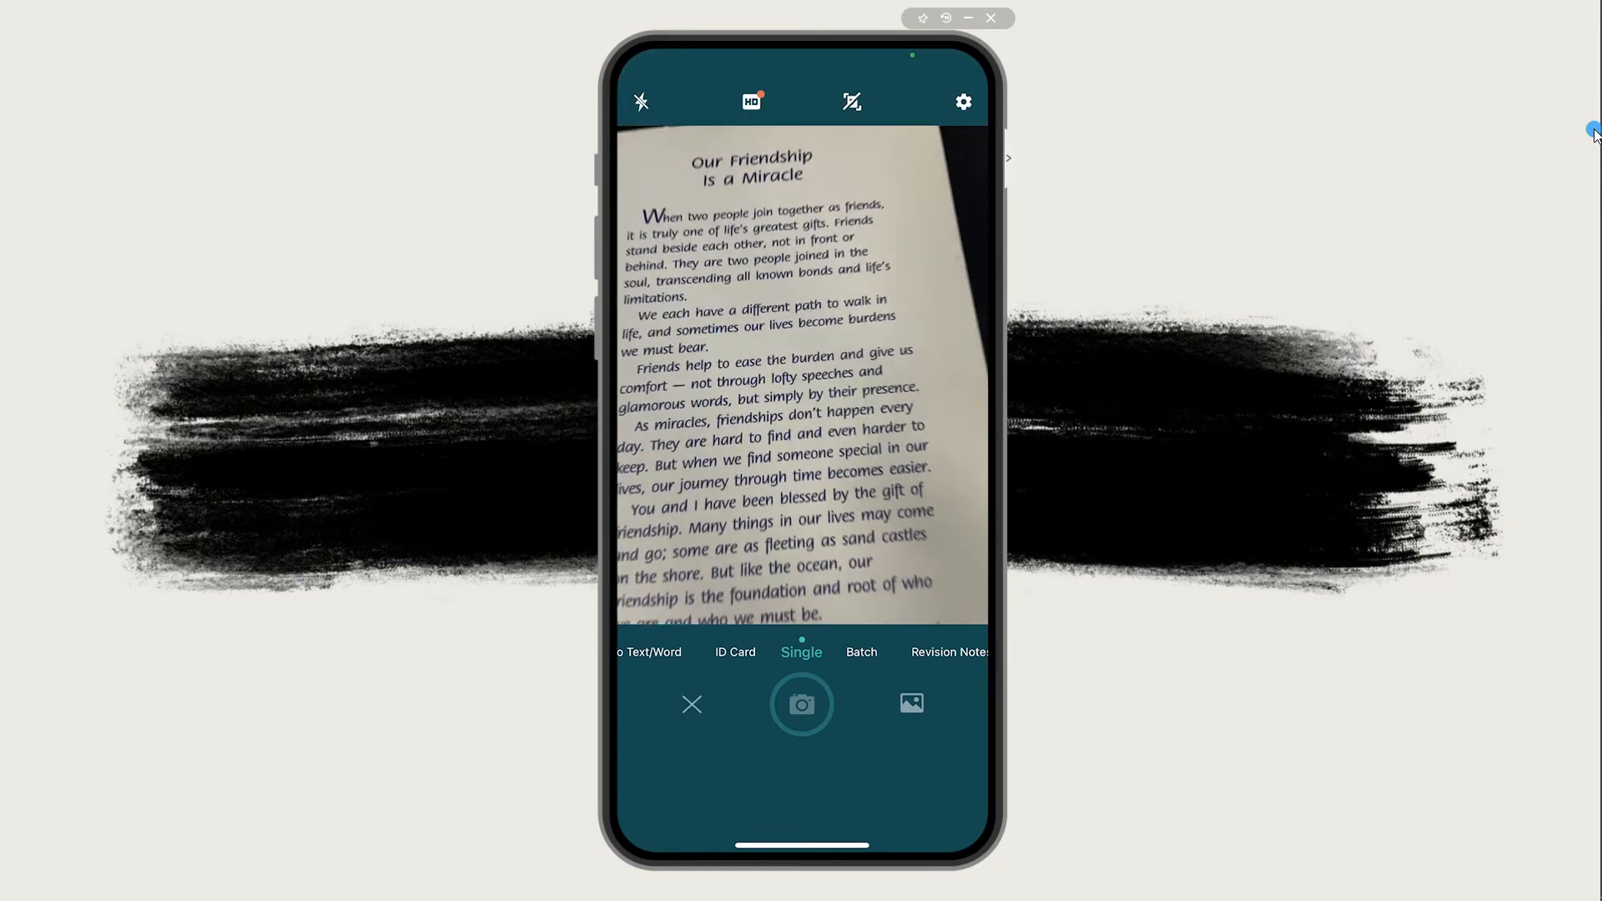
{"action": "left_click", "coordinate": [803, 705]}
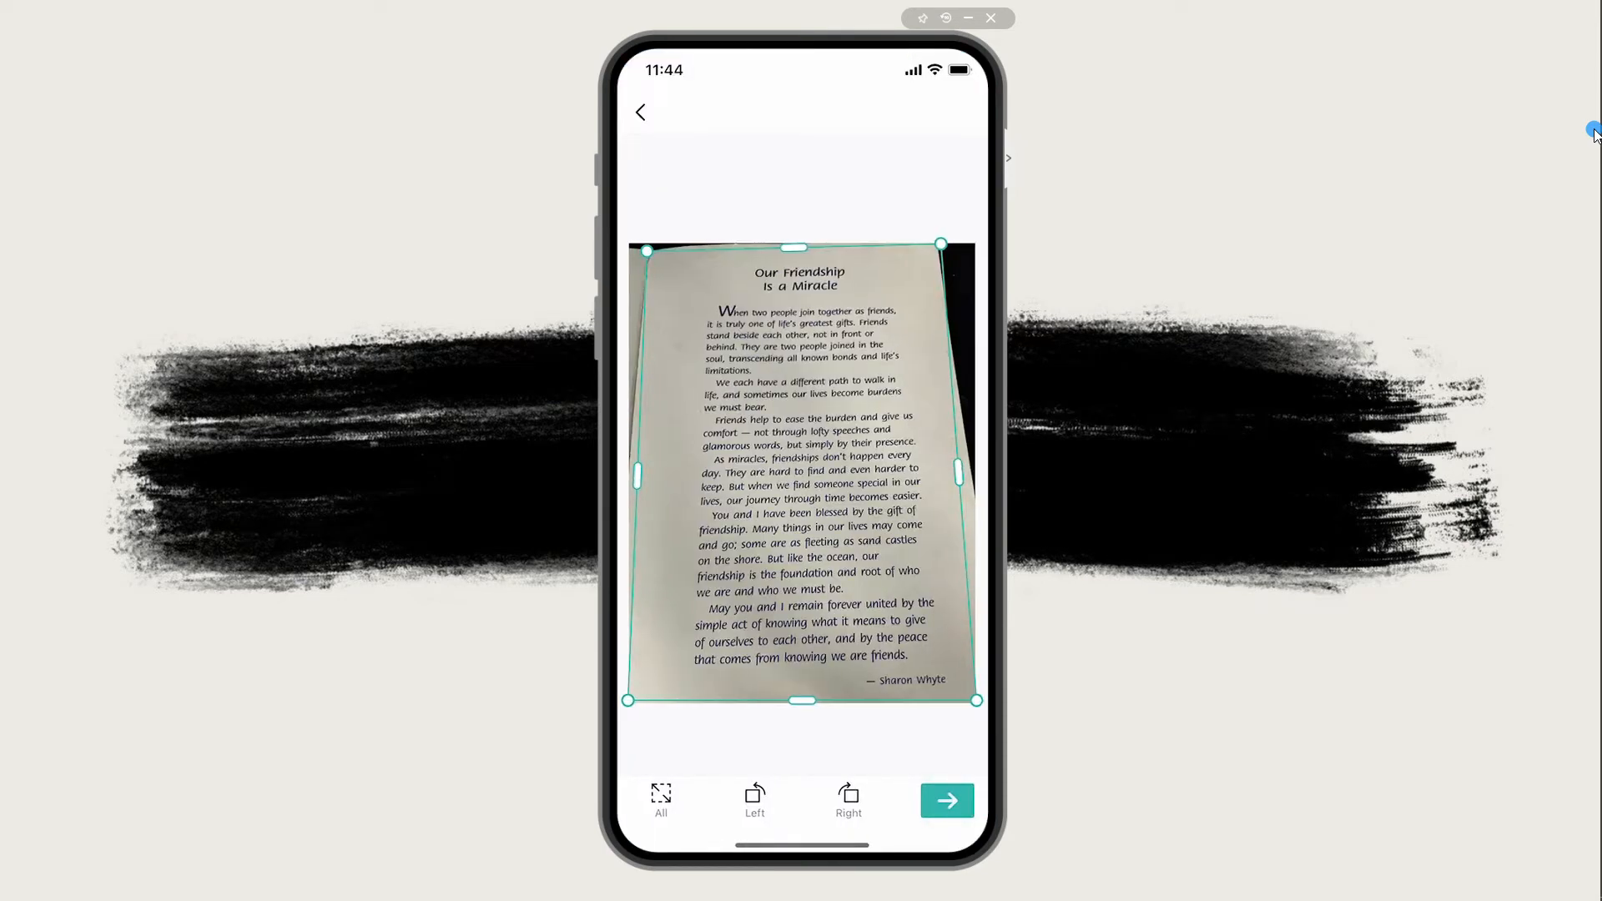
- Accept the crop, keep Magic Color enhancement and save the page as a finished document
{"action": "left_click", "coordinate": [945, 800]}
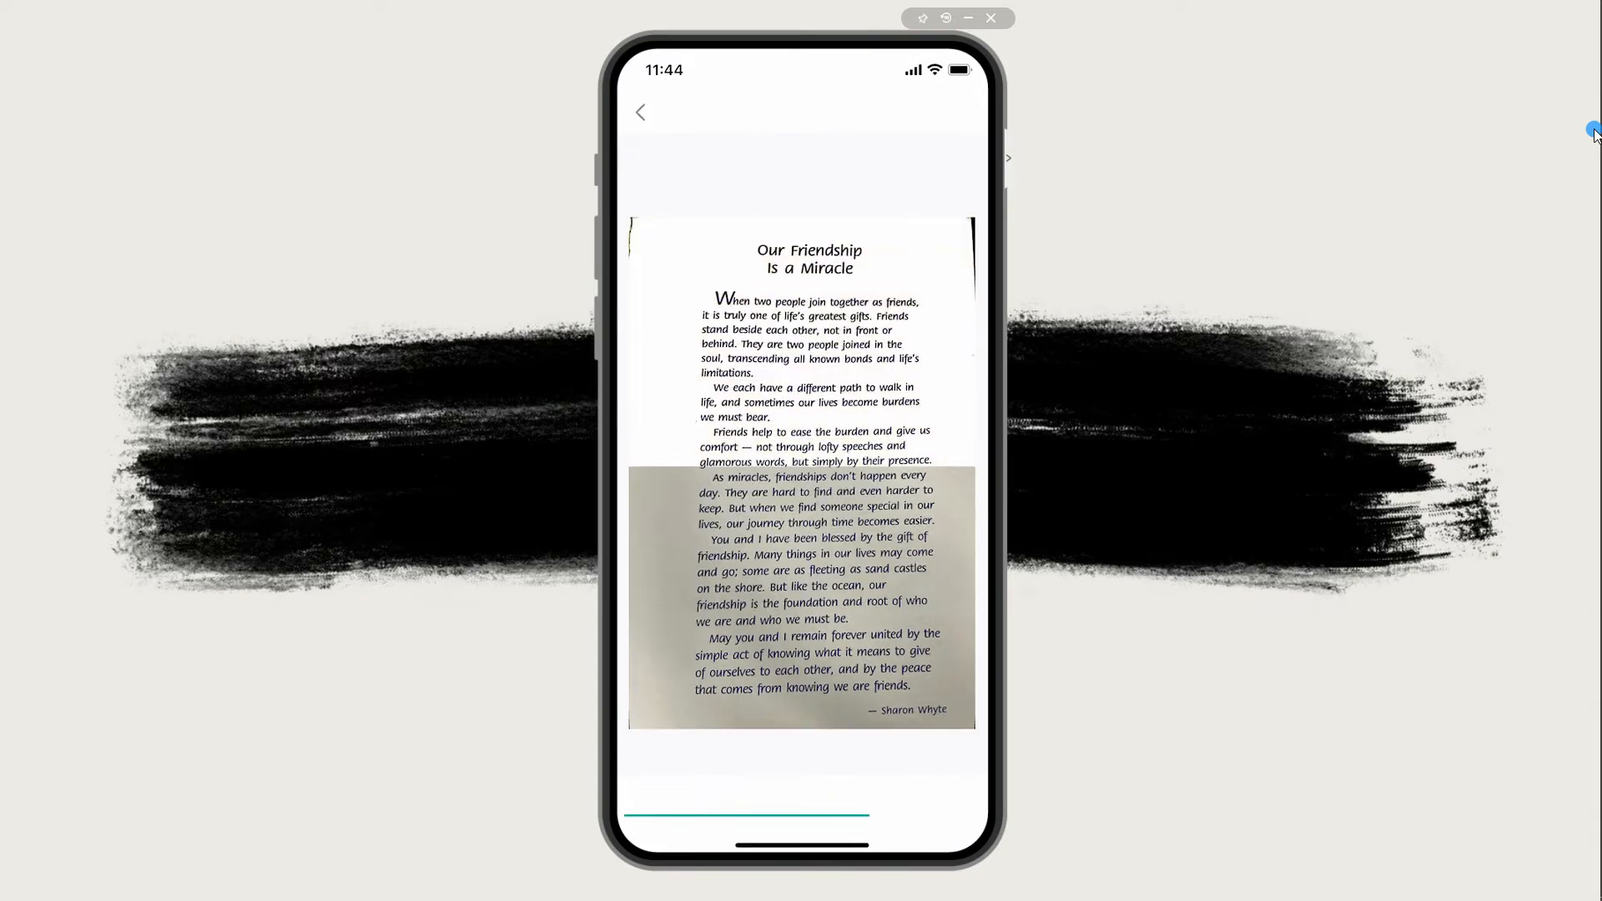
{"action": "left_click", "coordinate": [841, 734]}
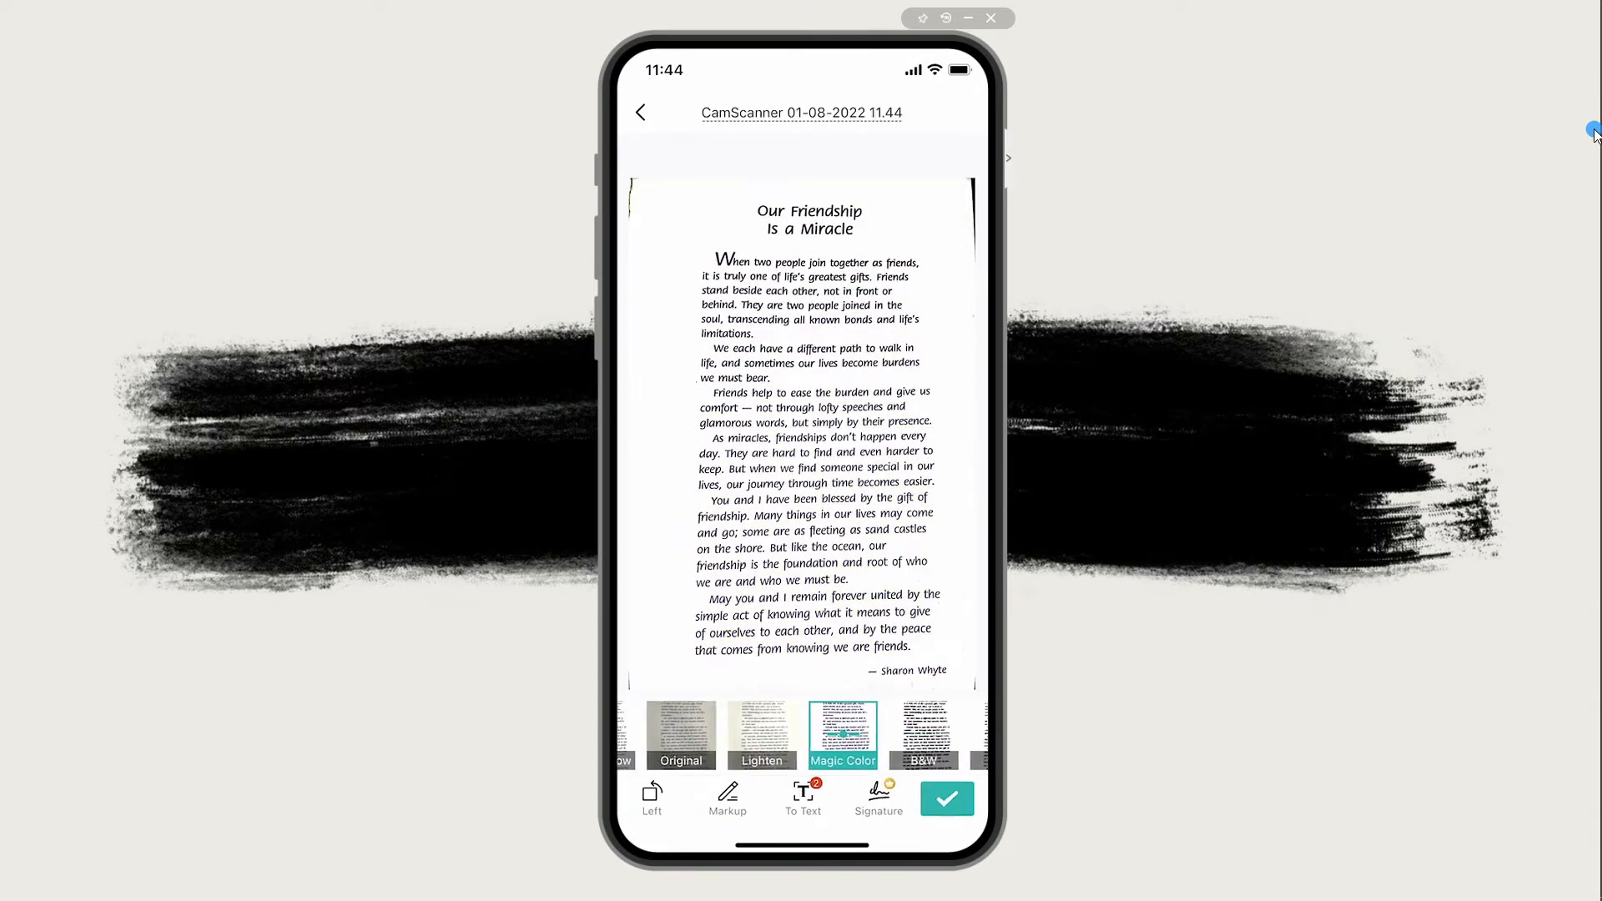
{"action": "left_click", "coordinate": [944, 800]}
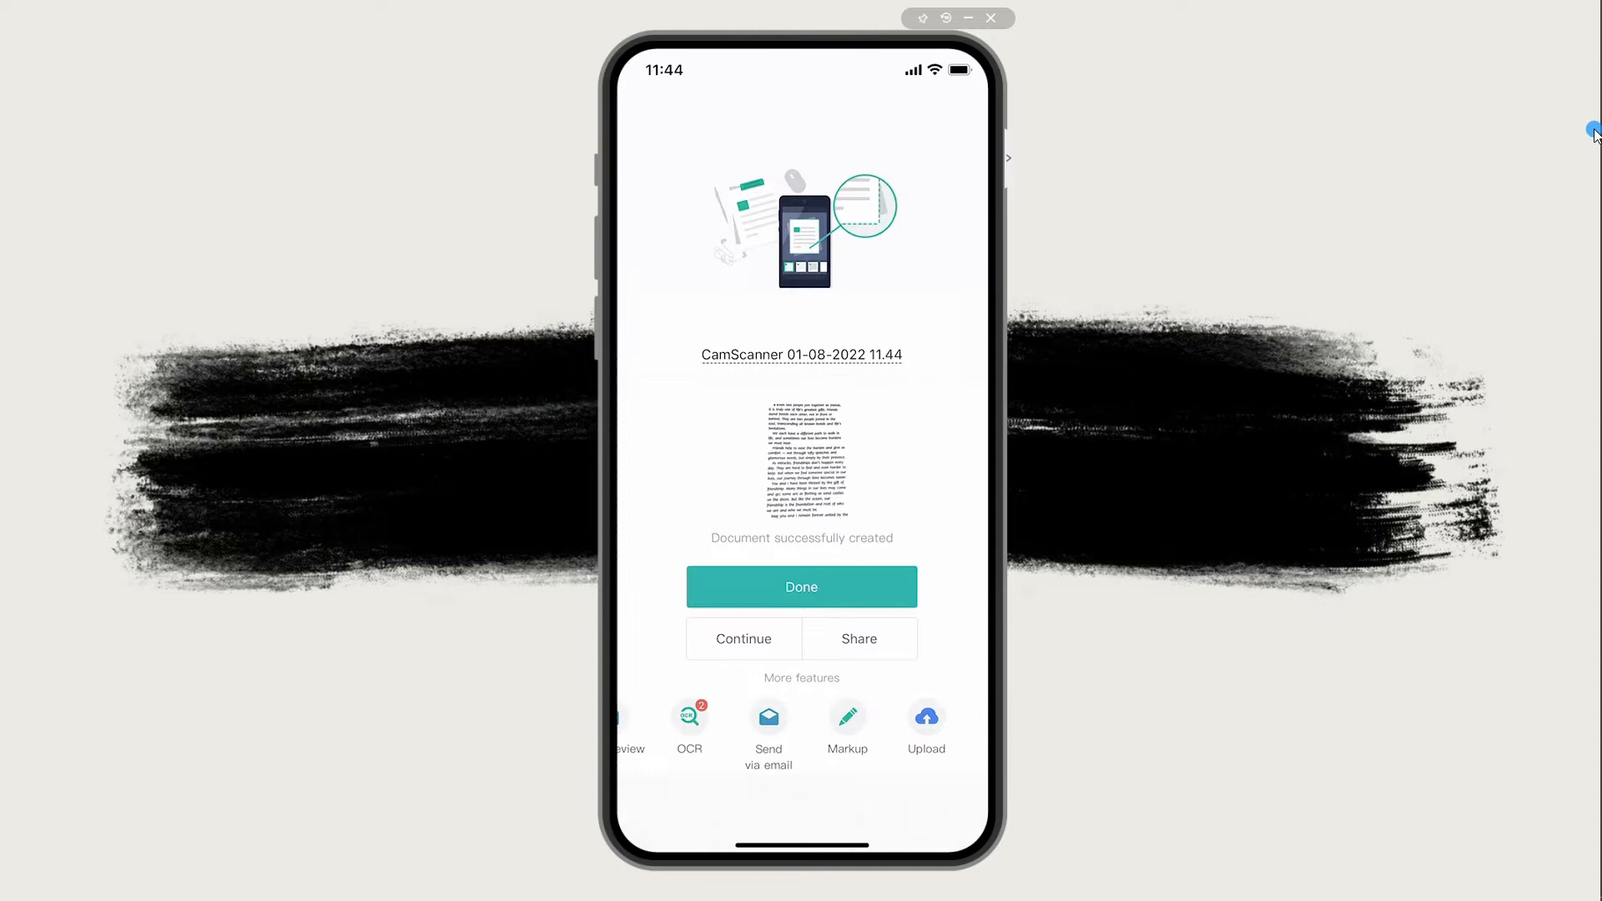
{"action": "left_click", "coordinate": [801, 586]}
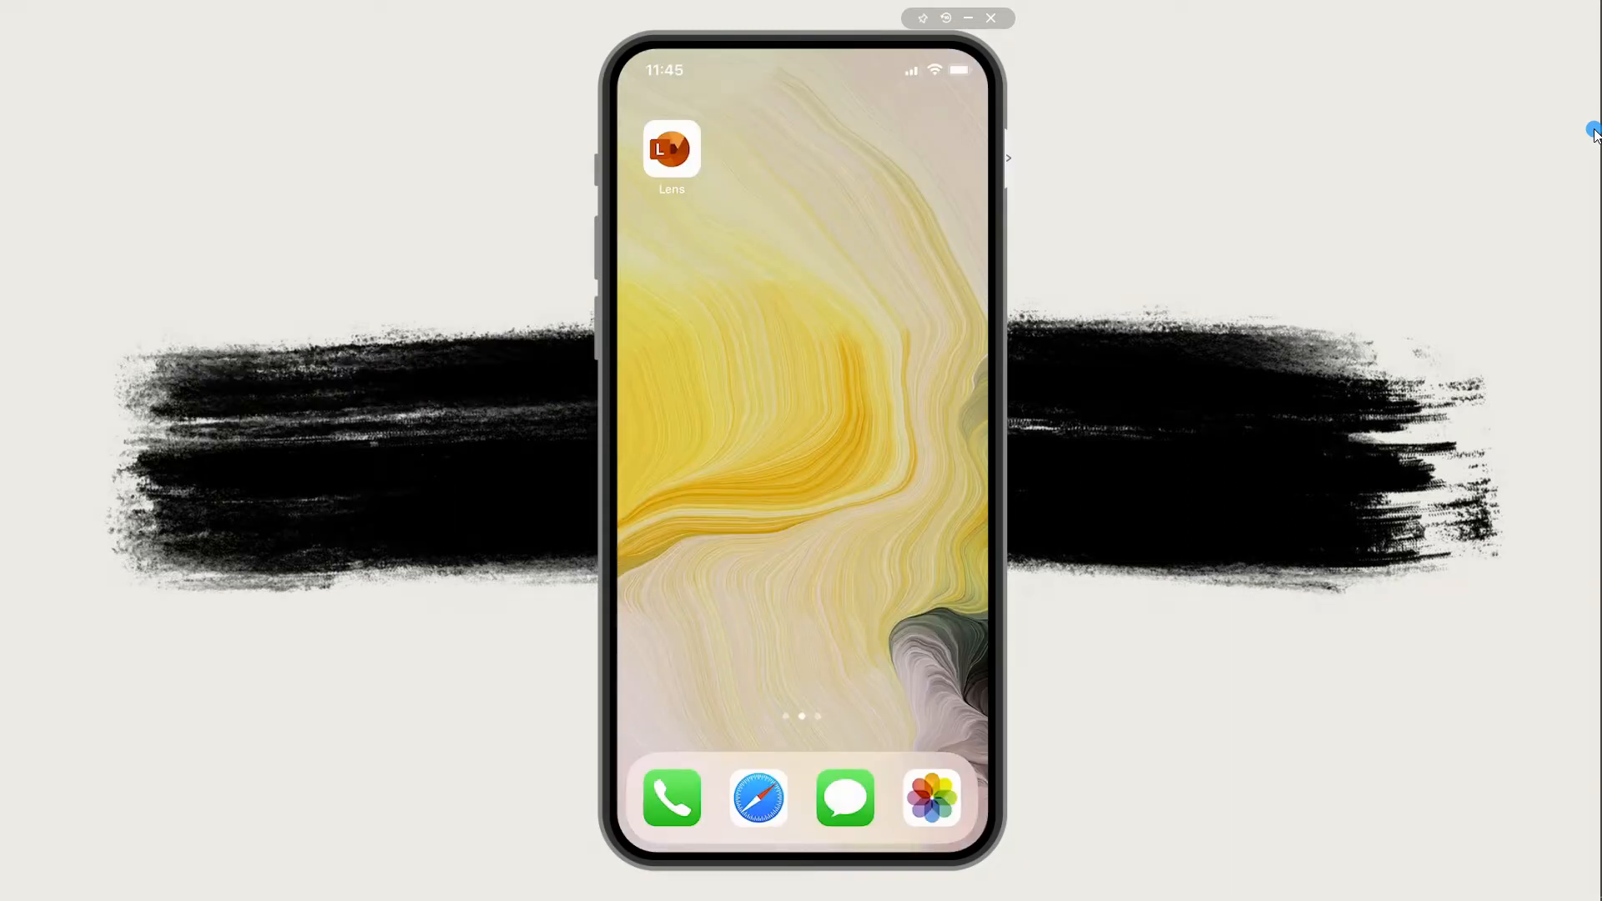
- Capture the "A Best Friend" poem page in Lens Document mode and confirm its detected borders
{"action": "left_click", "coordinate": [671, 150]}
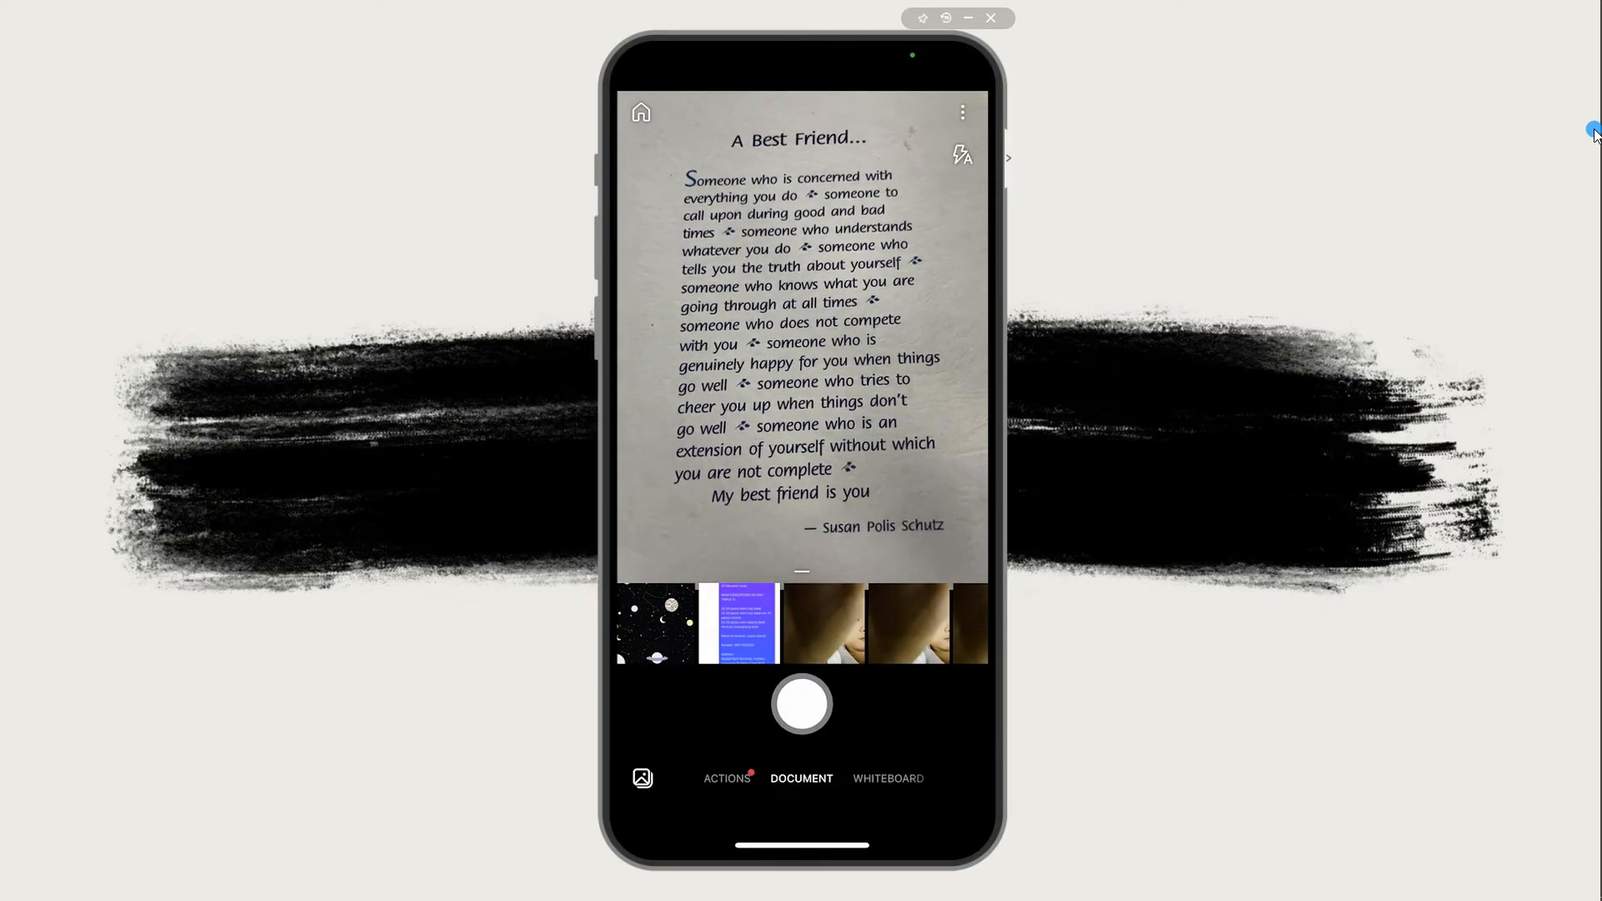
{"action": "left_click", "coordinate": [801, 703]}
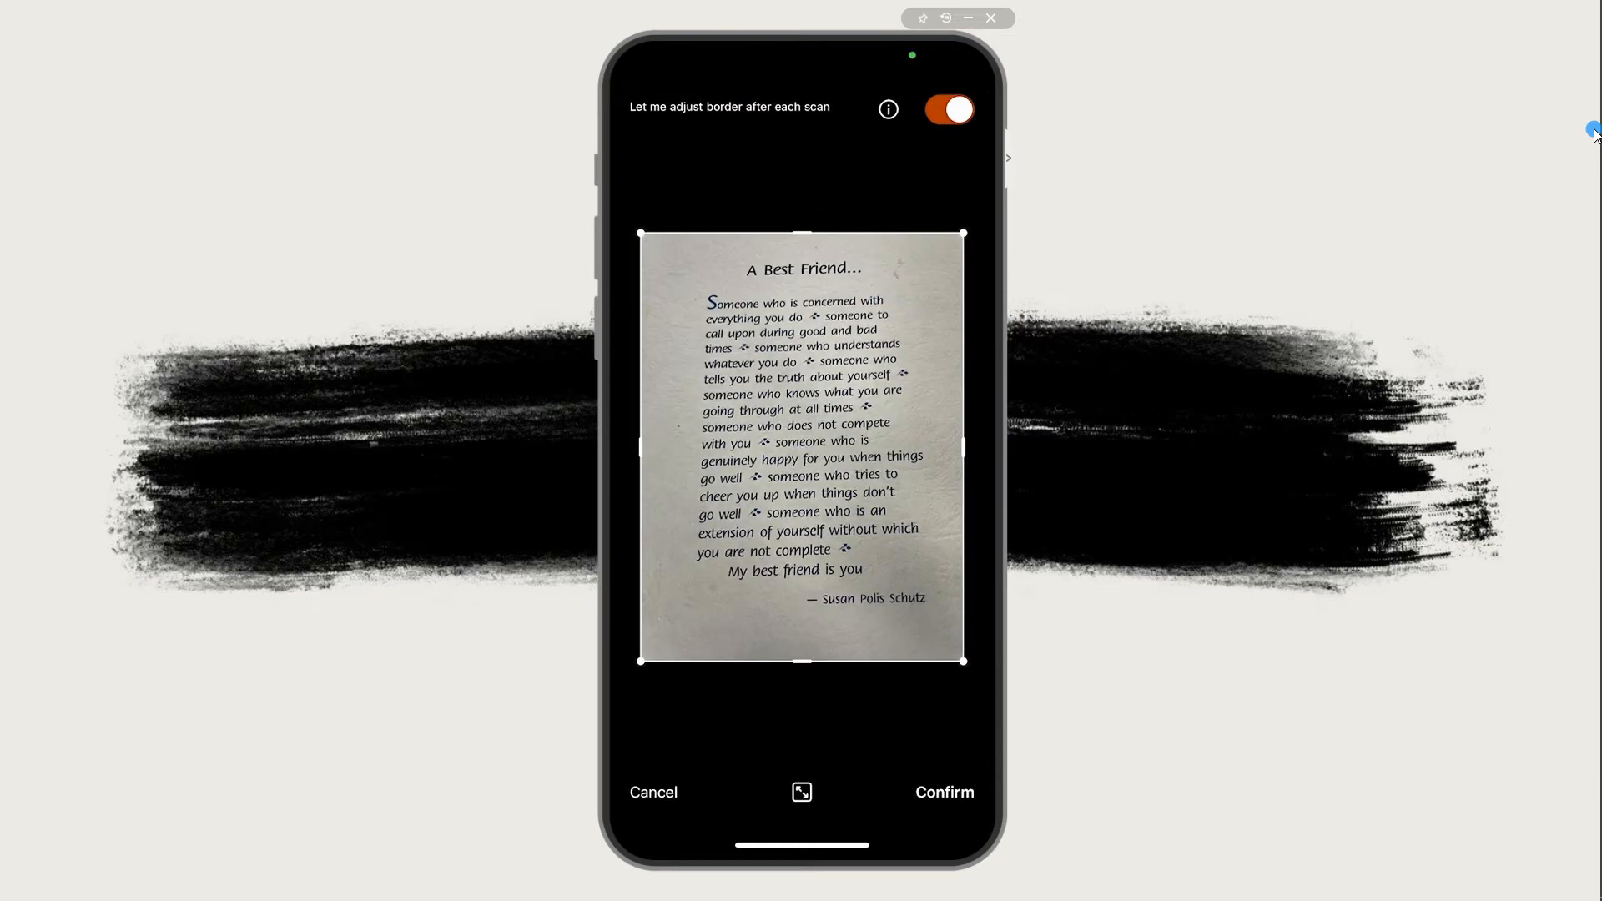
{"action": "left_click", "coordinate": [941, 792]}
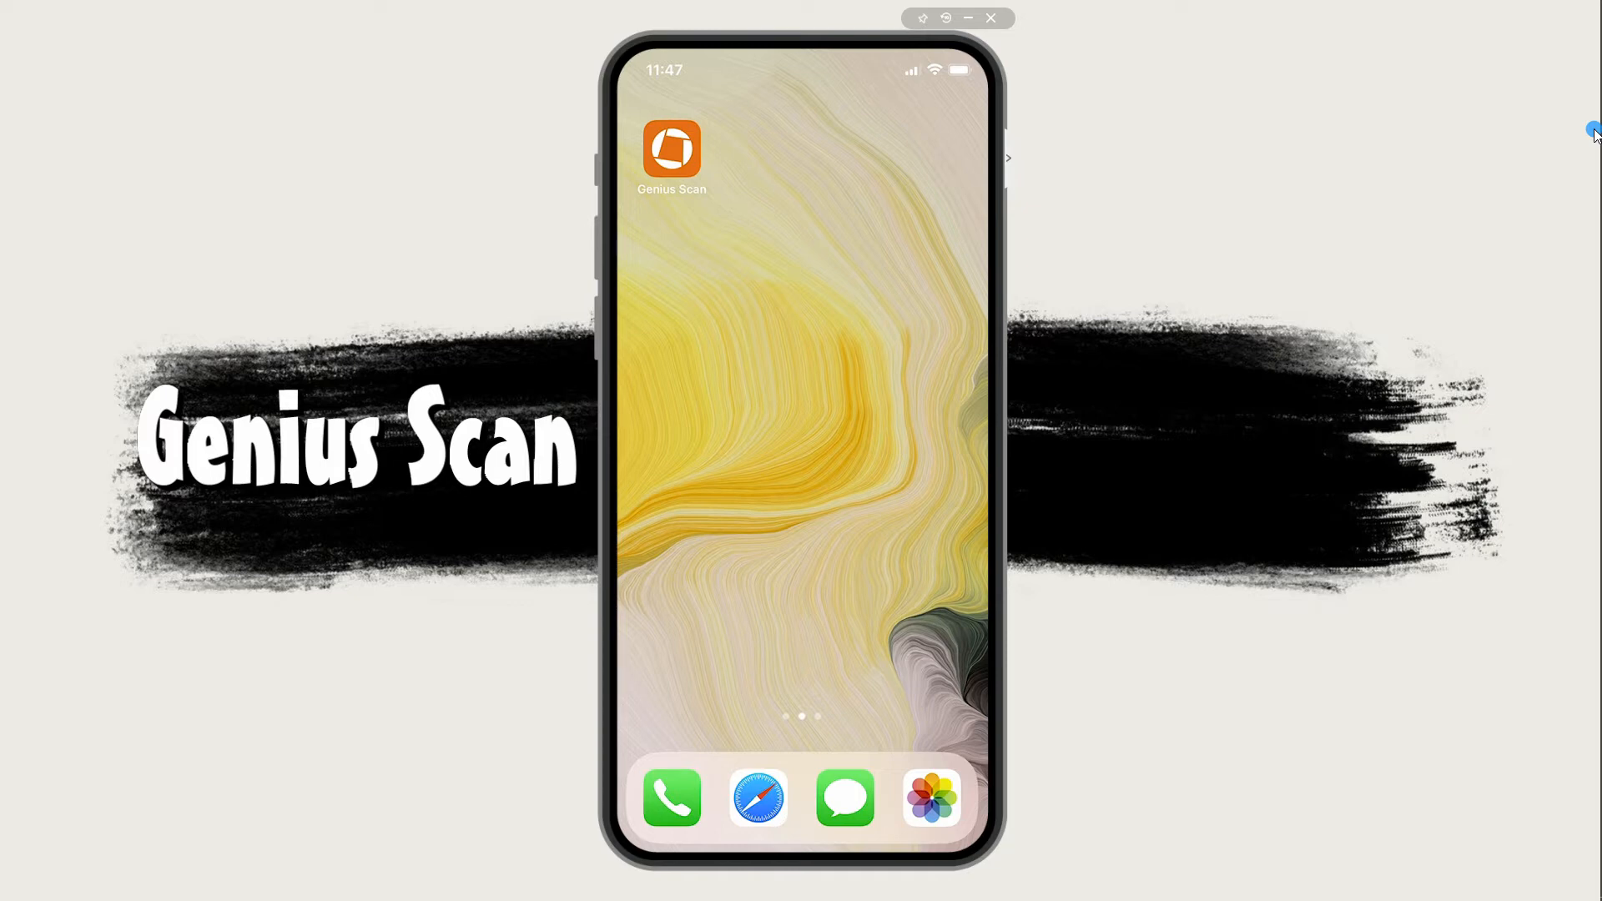
- Scan the "My Friend, This Is to Thank You" page into a new Genius Scan document
{"action": "left_click", "coordinate": [671, 148]}
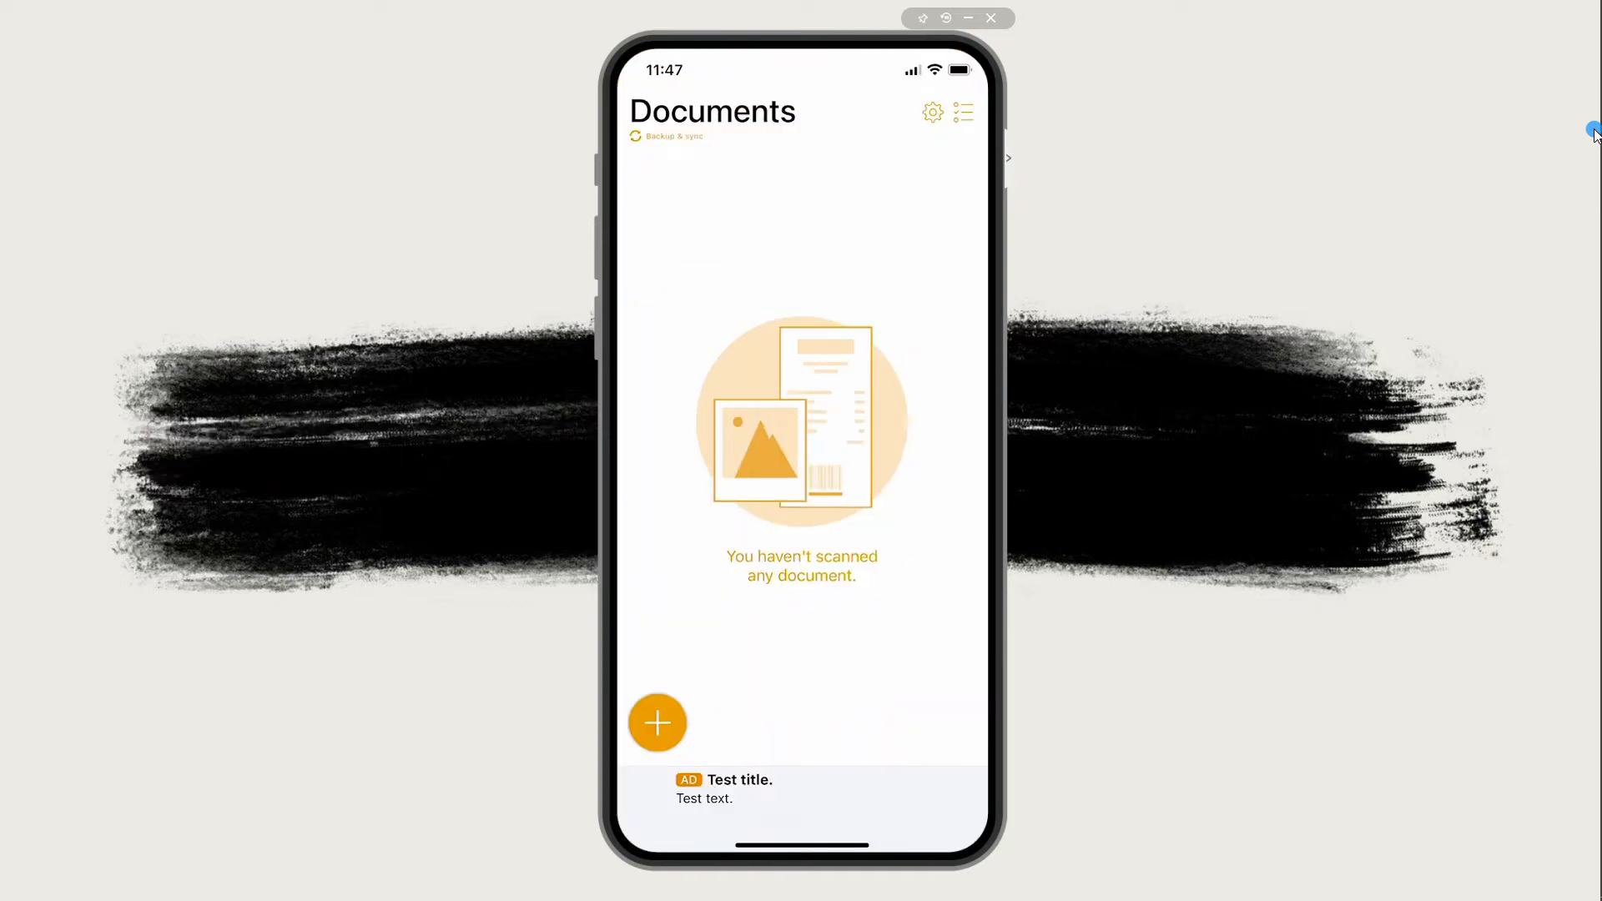
{"action": "left_click", "coordinate": [658, 722]}
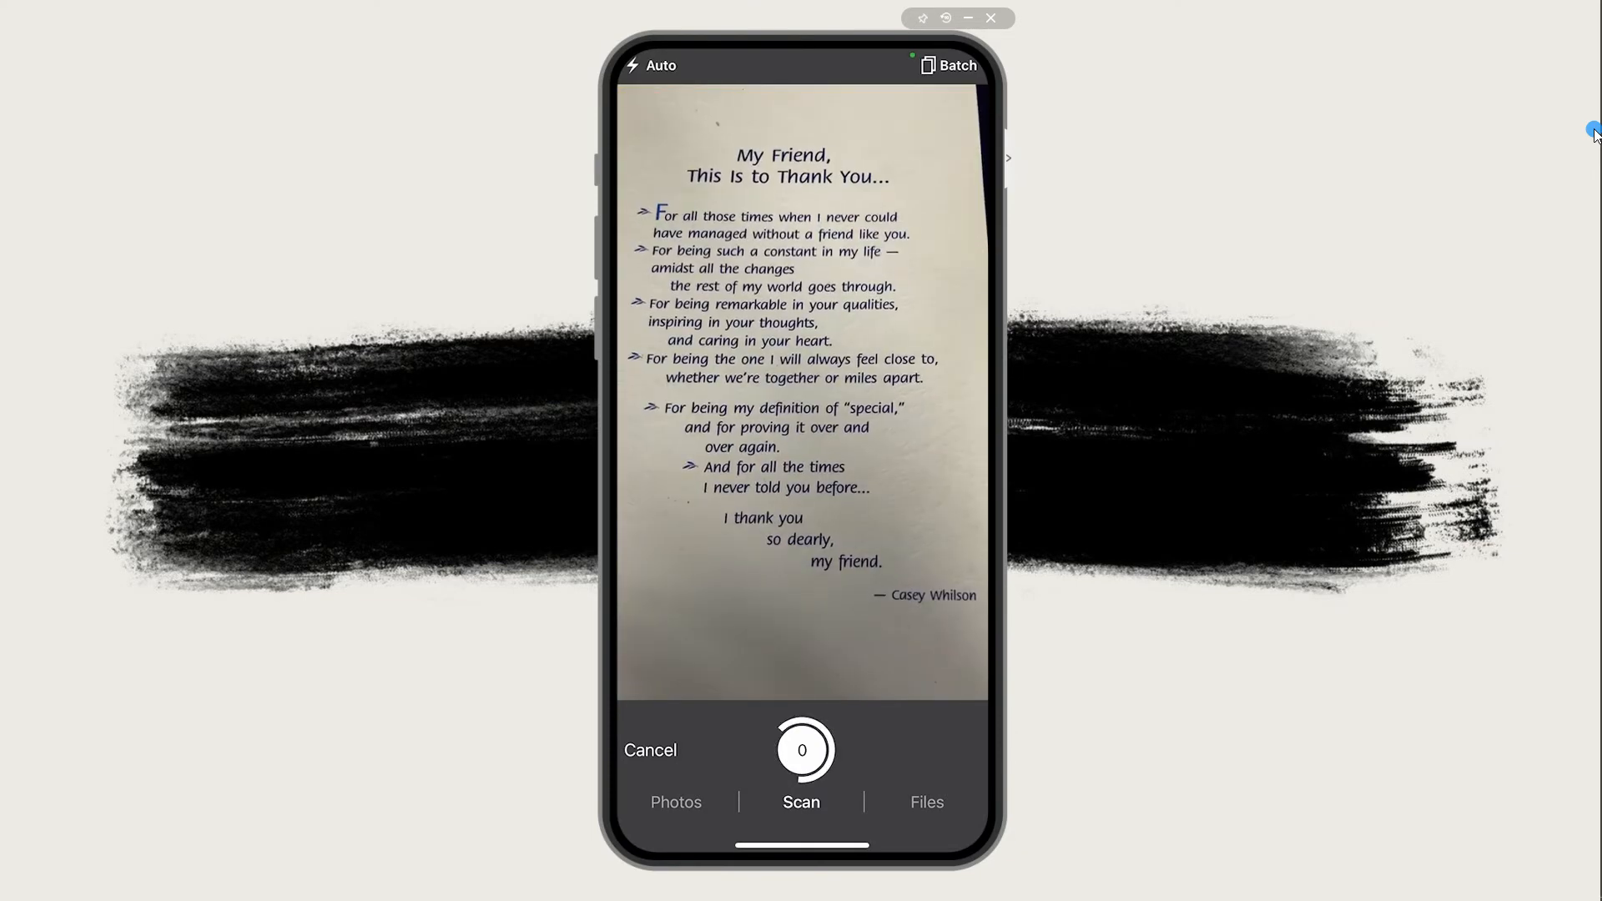
{"action": "left_click", "coordinate": [801, 750]}
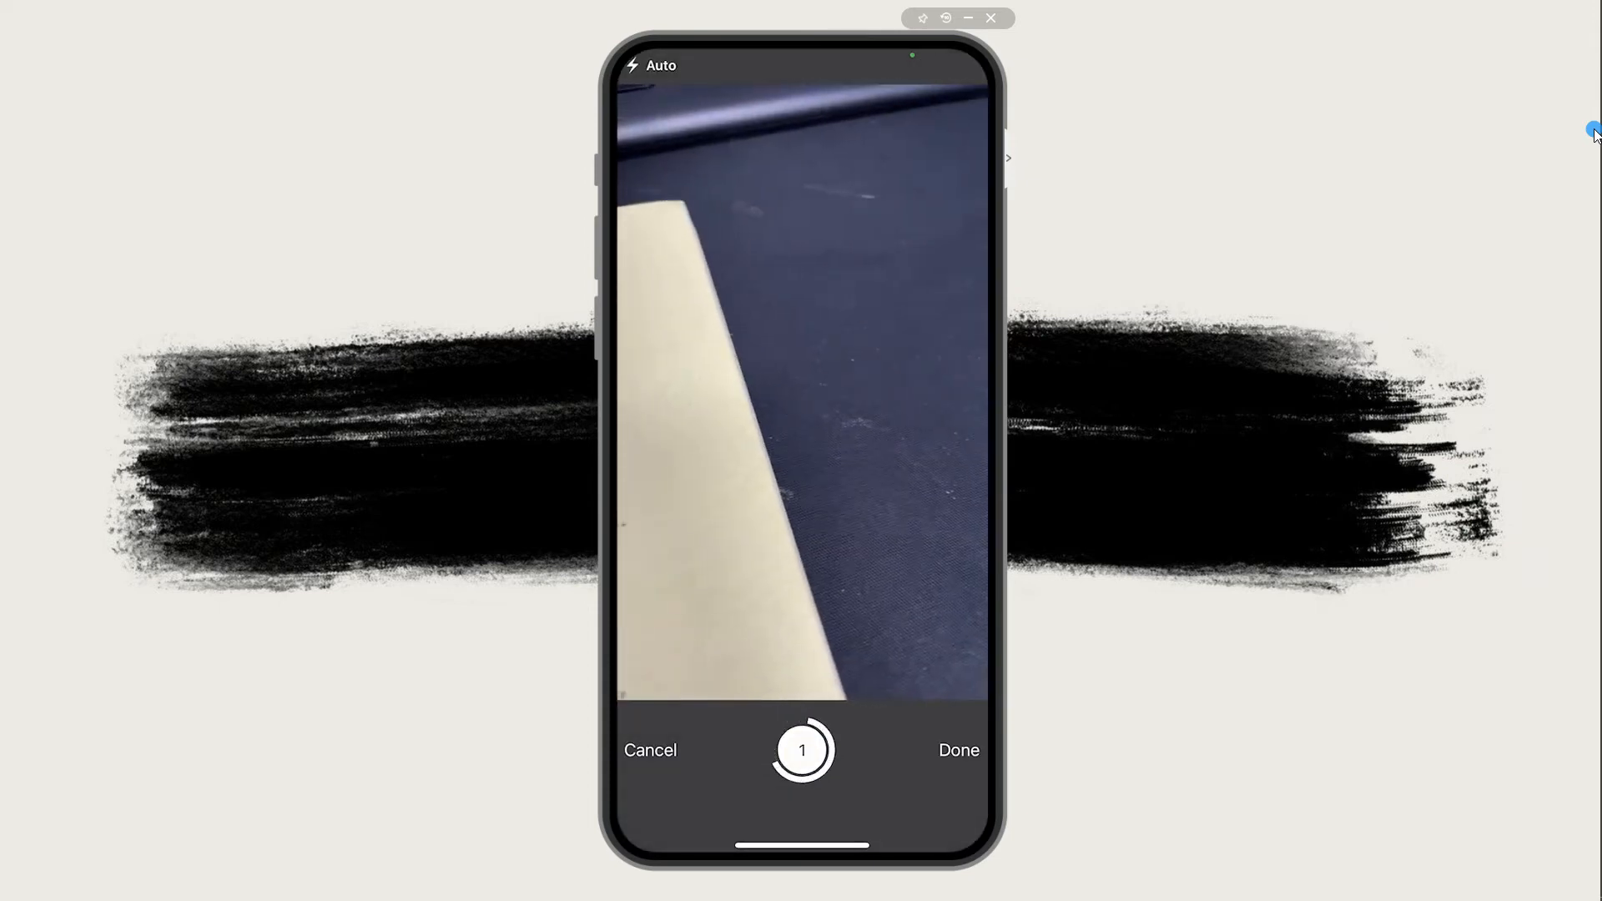
{"action": "left_click", "coordinate": [958, 749]}
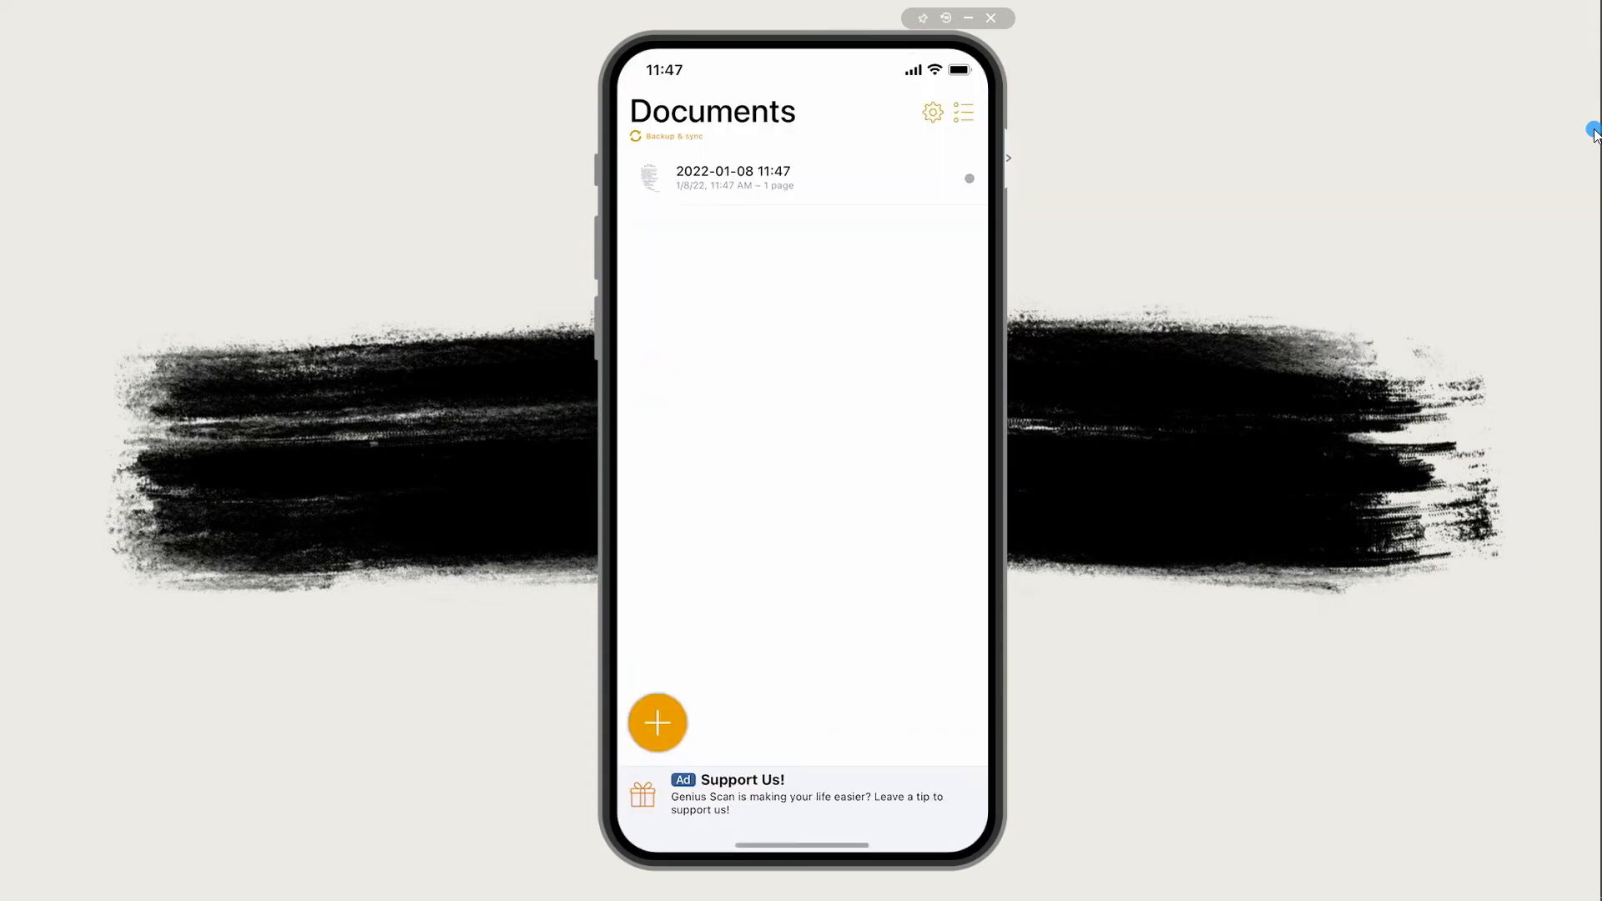
- Review the saved scan's page format and bring up its Export document options
{"action": "left_click", "coordinate": [733, 178]}
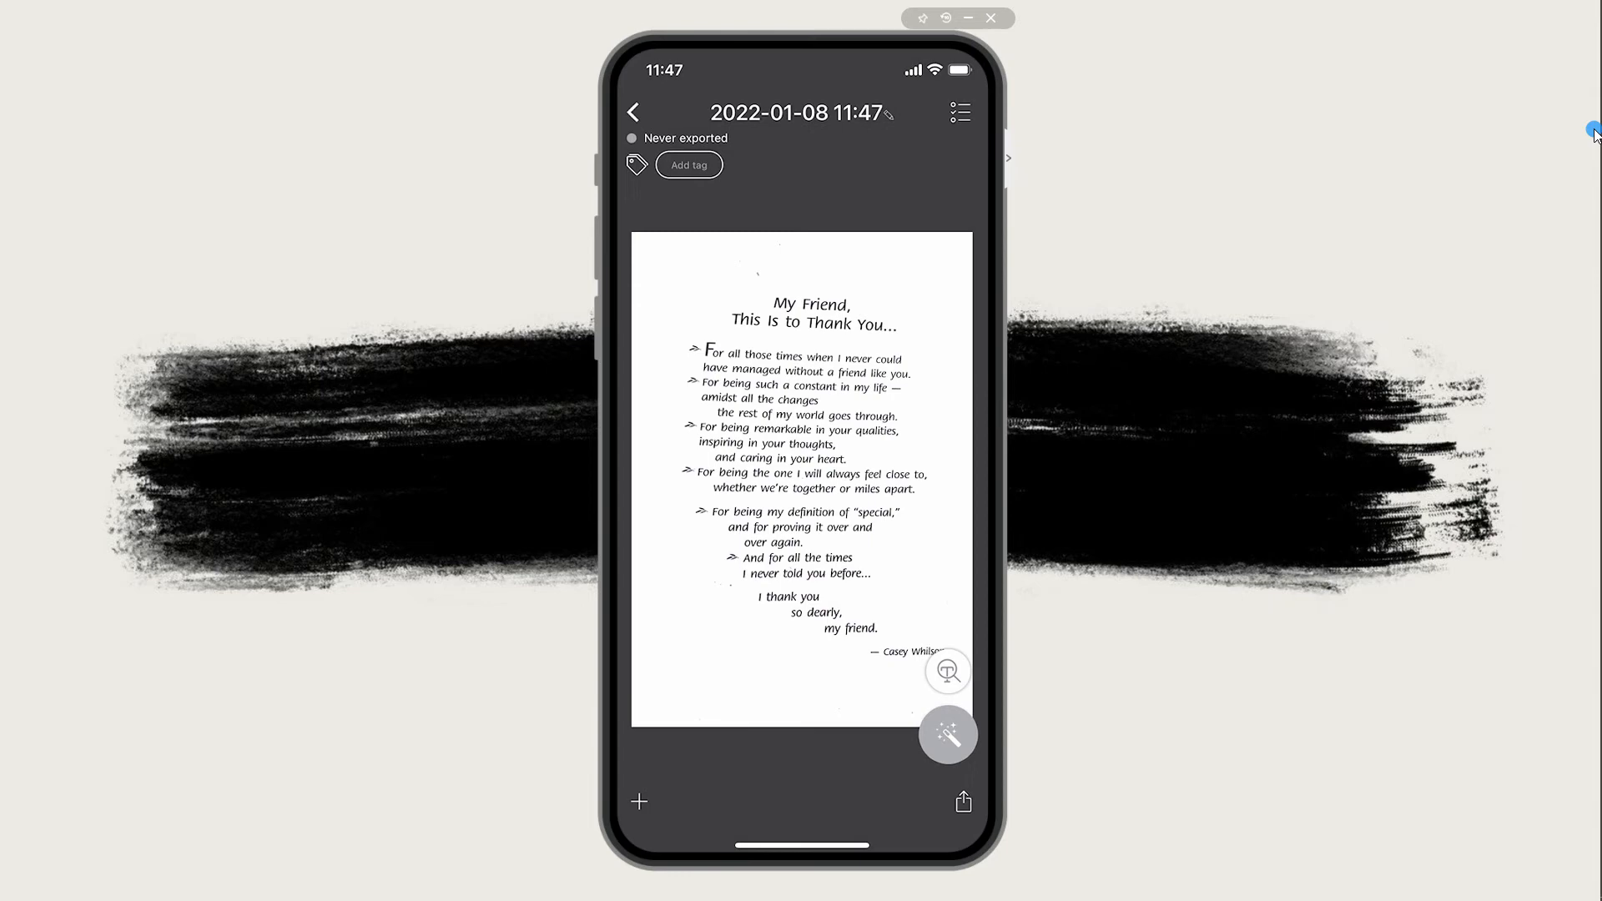
{"action": "left_click", "coordinate": [948, 734]}
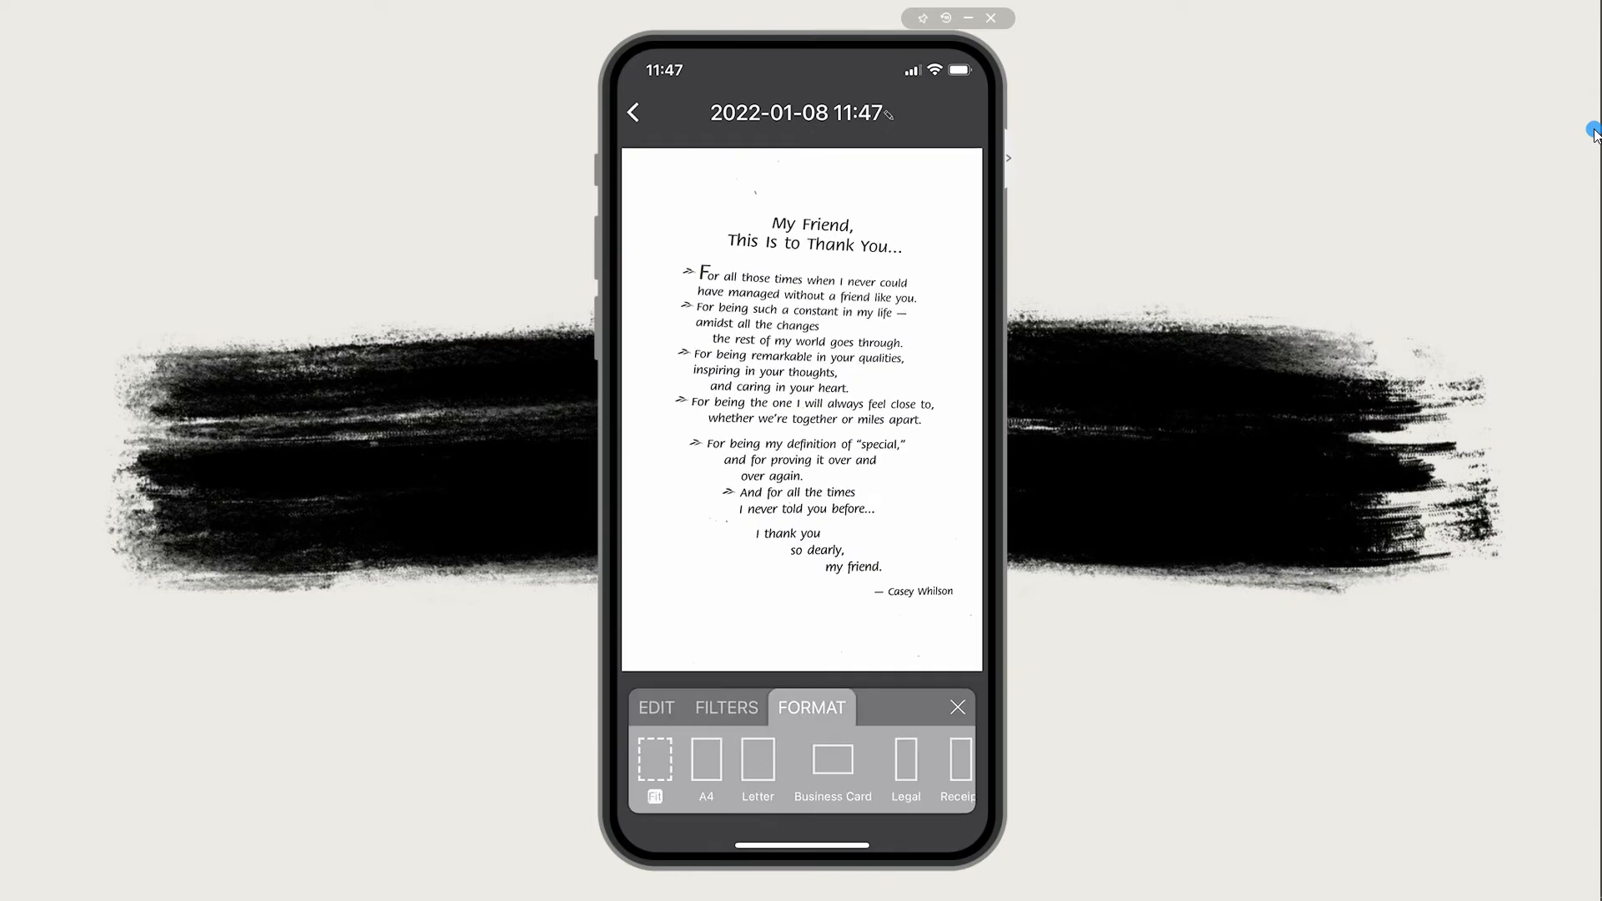
{"action": "left_click", "coordinate": [706, 764]}
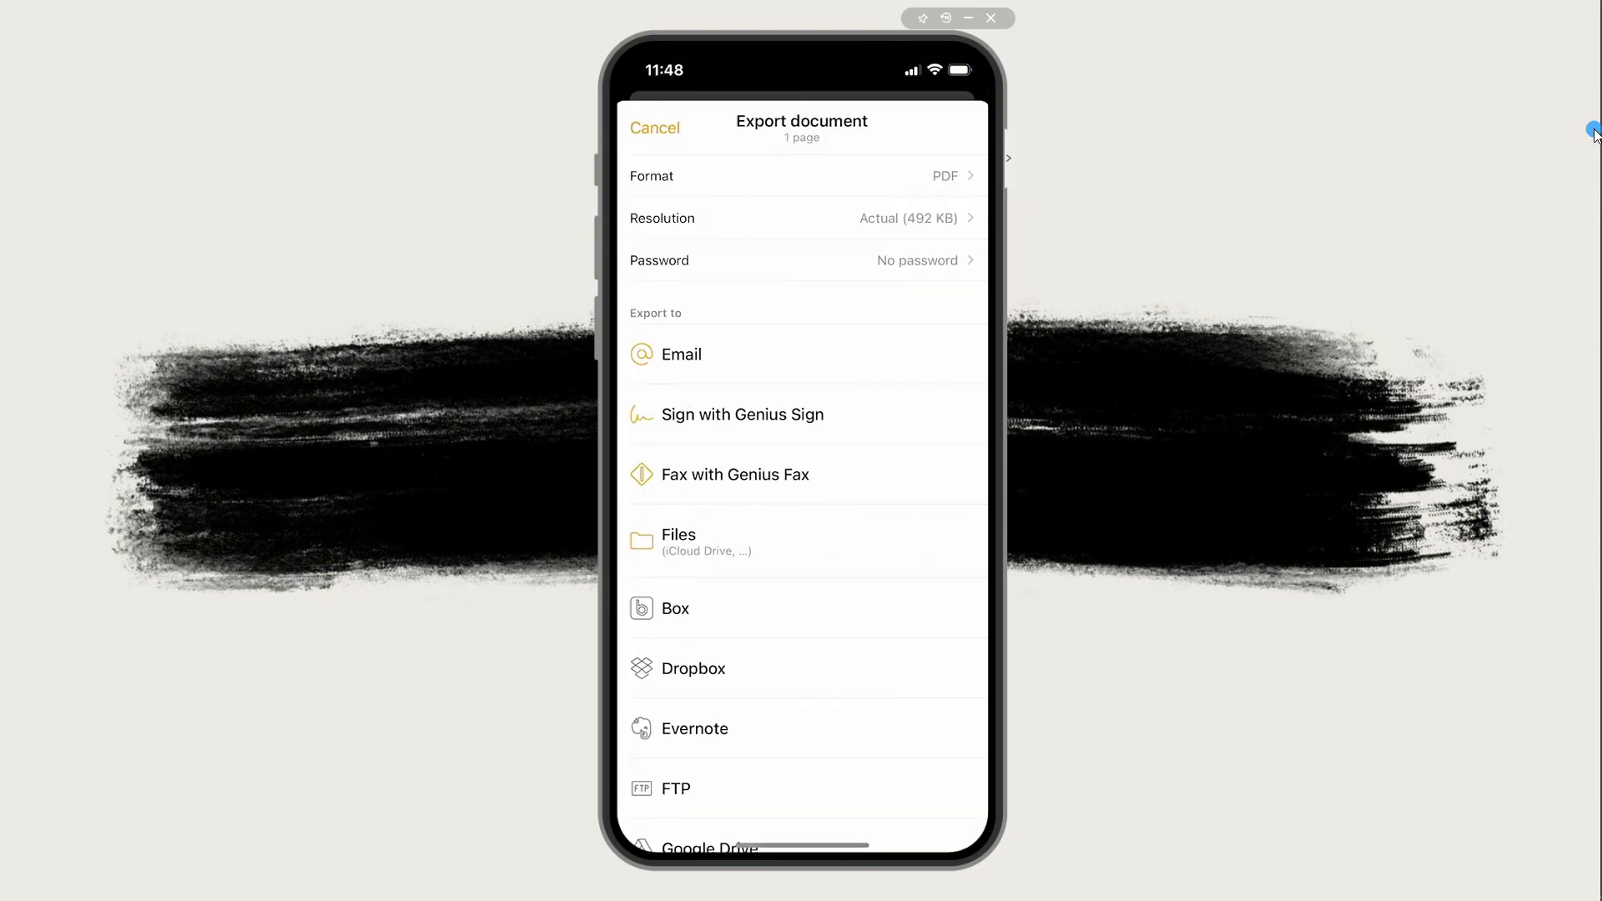
{"action": "left_click", "coordinate": [654, 128]}
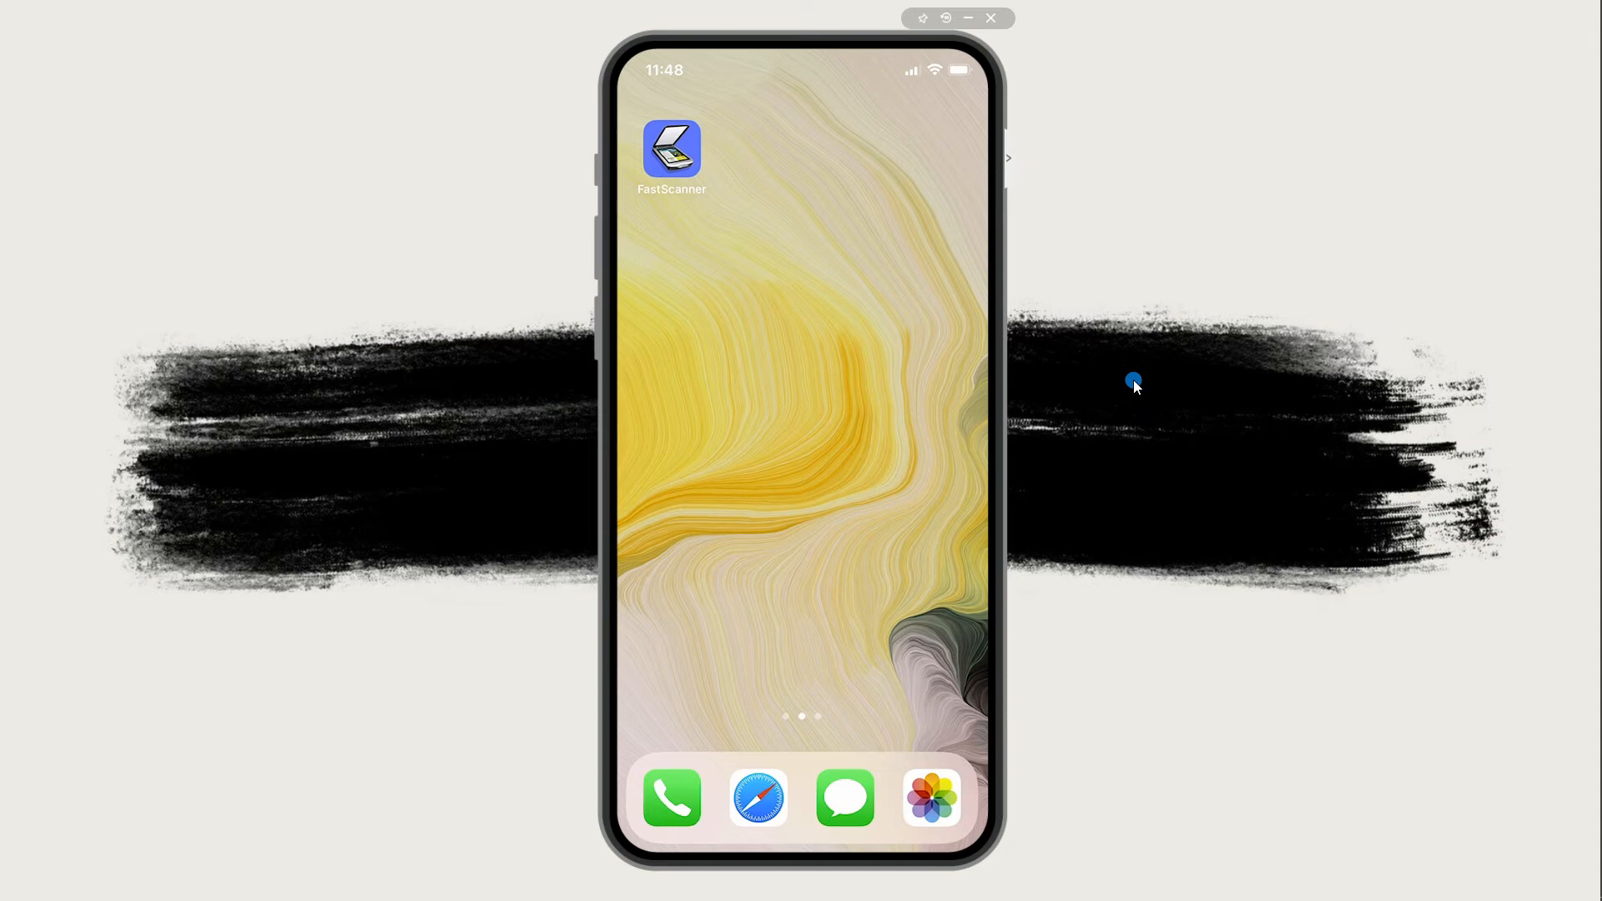
{"action": "mouse_move", "coordinate": [1208, 429]}
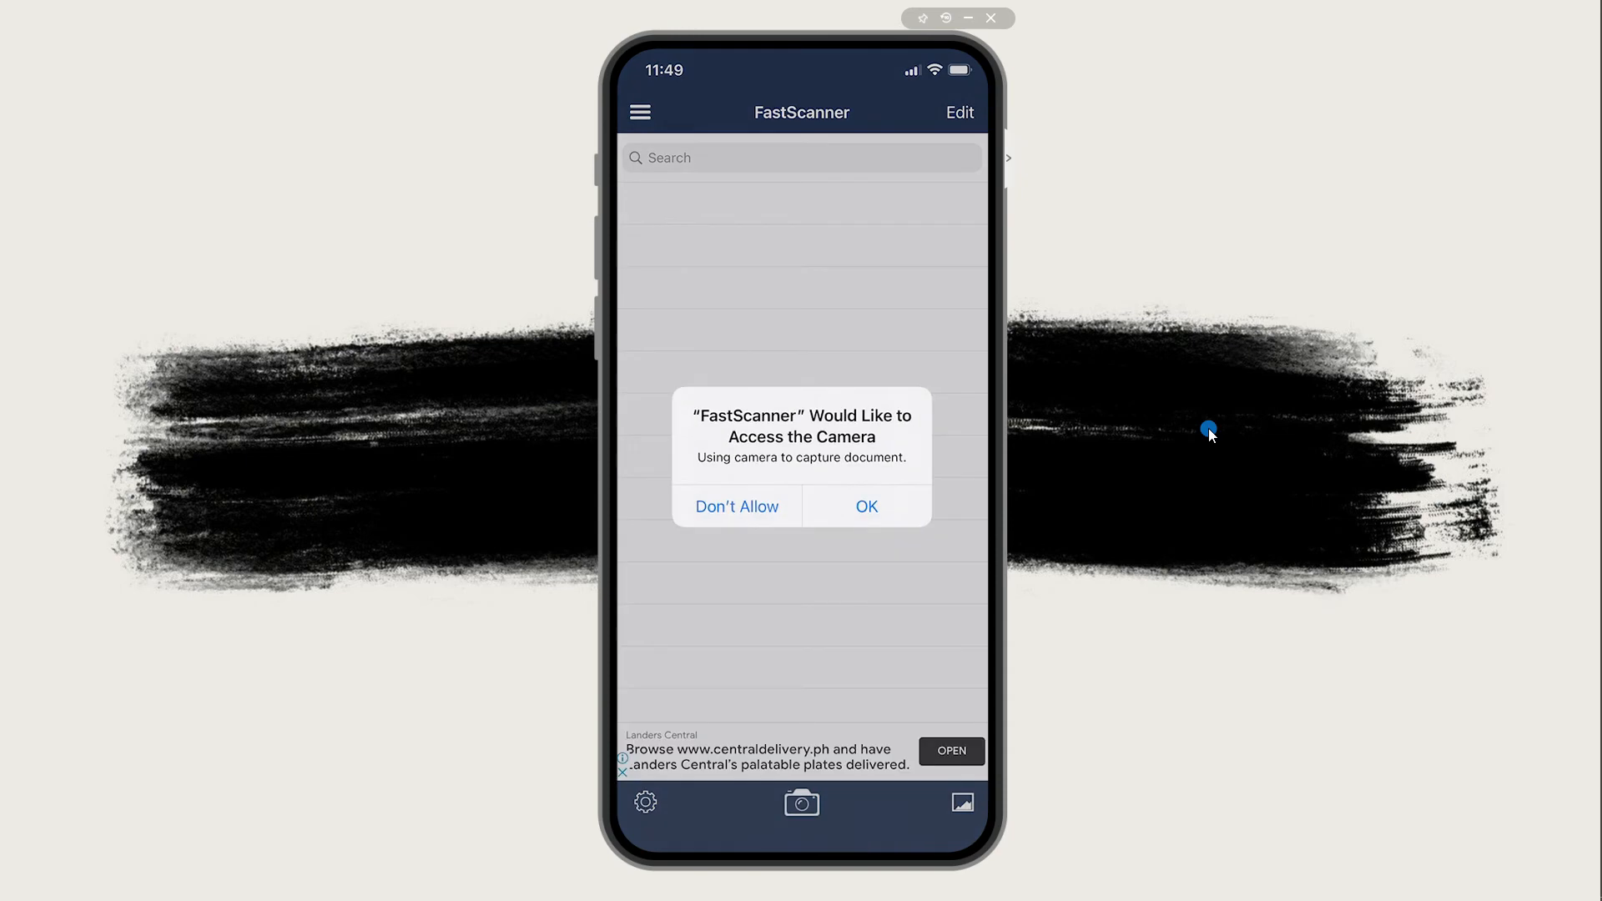
- Allow camera access and accept the frame to get a B&W preview of the "There Are Some Friends" page
{"action": "left_click", "coordinate": [866, 505]}
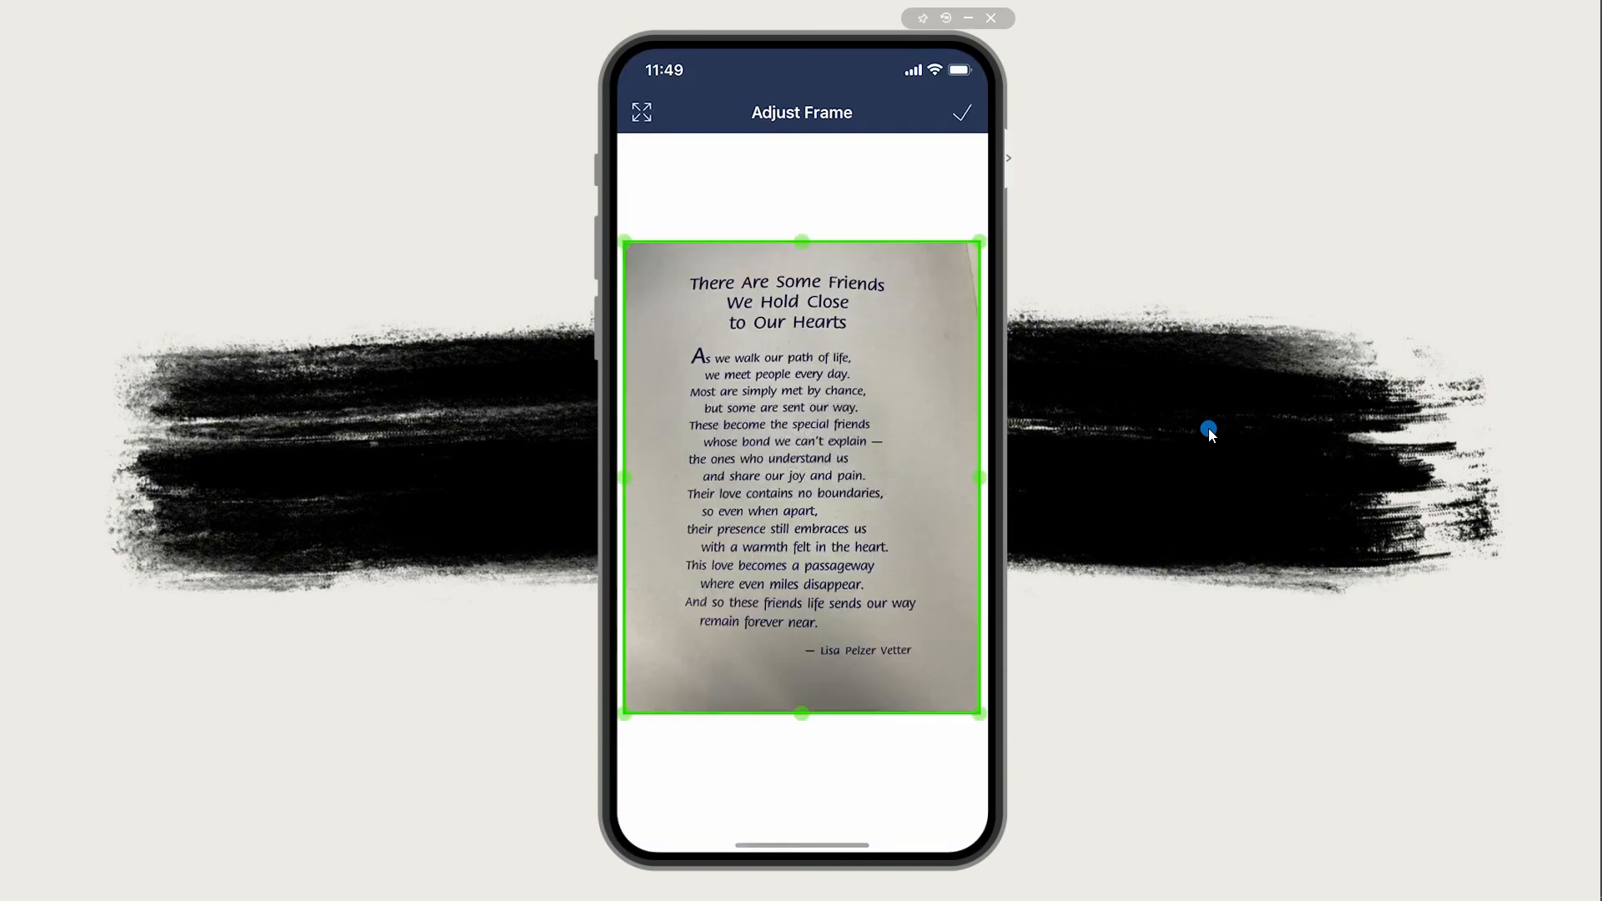
{"action": "left_click", "coordinate": [960, 112]}
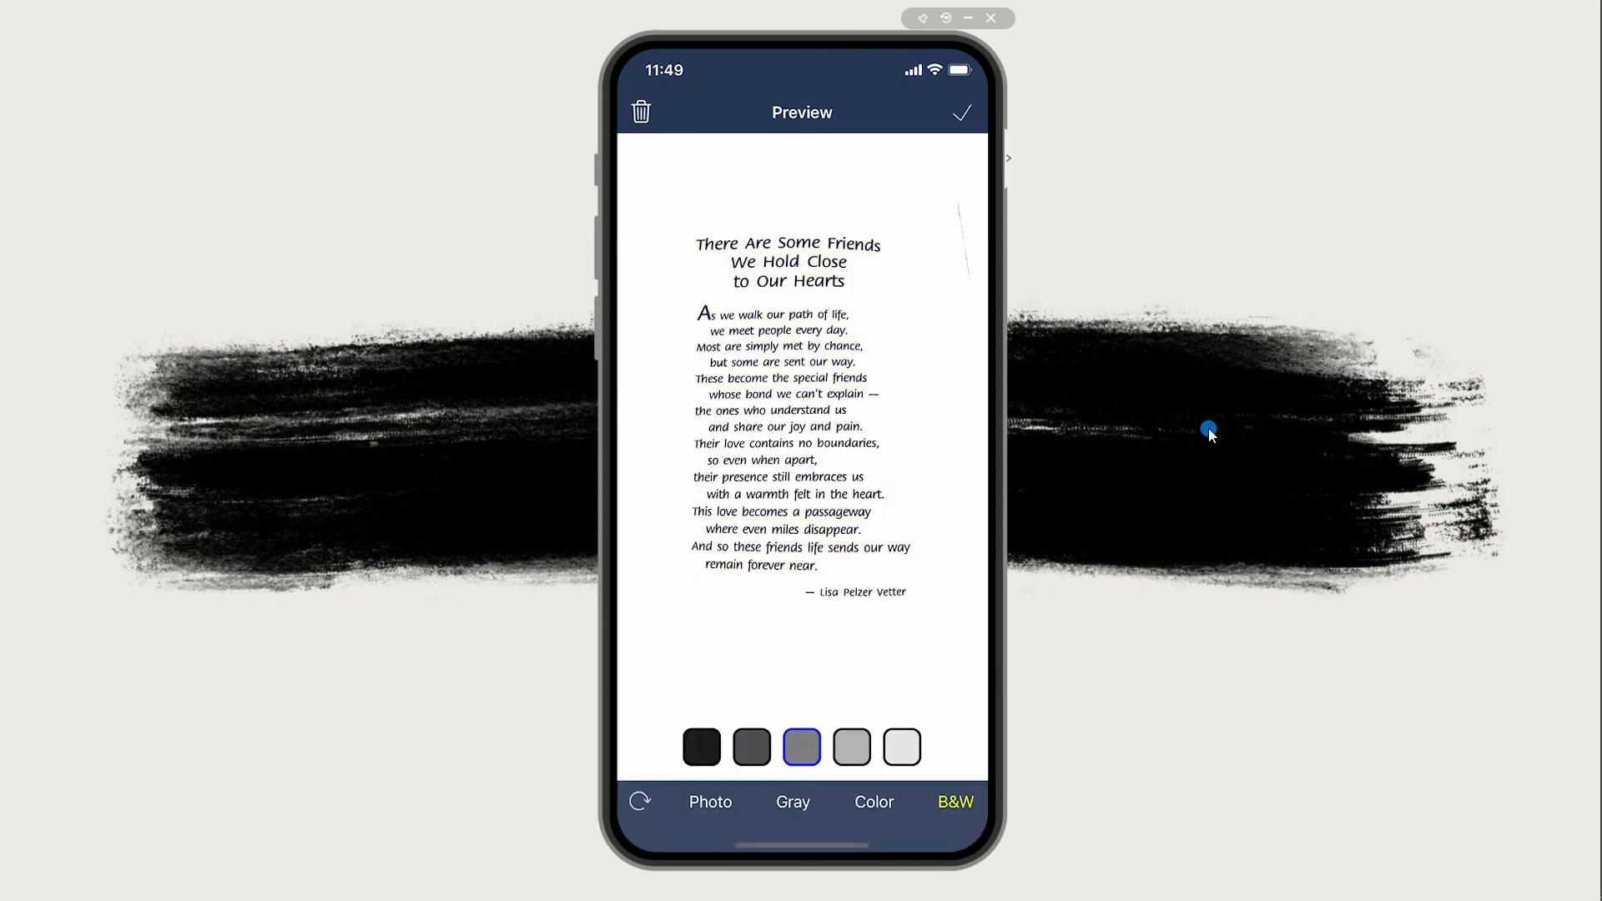